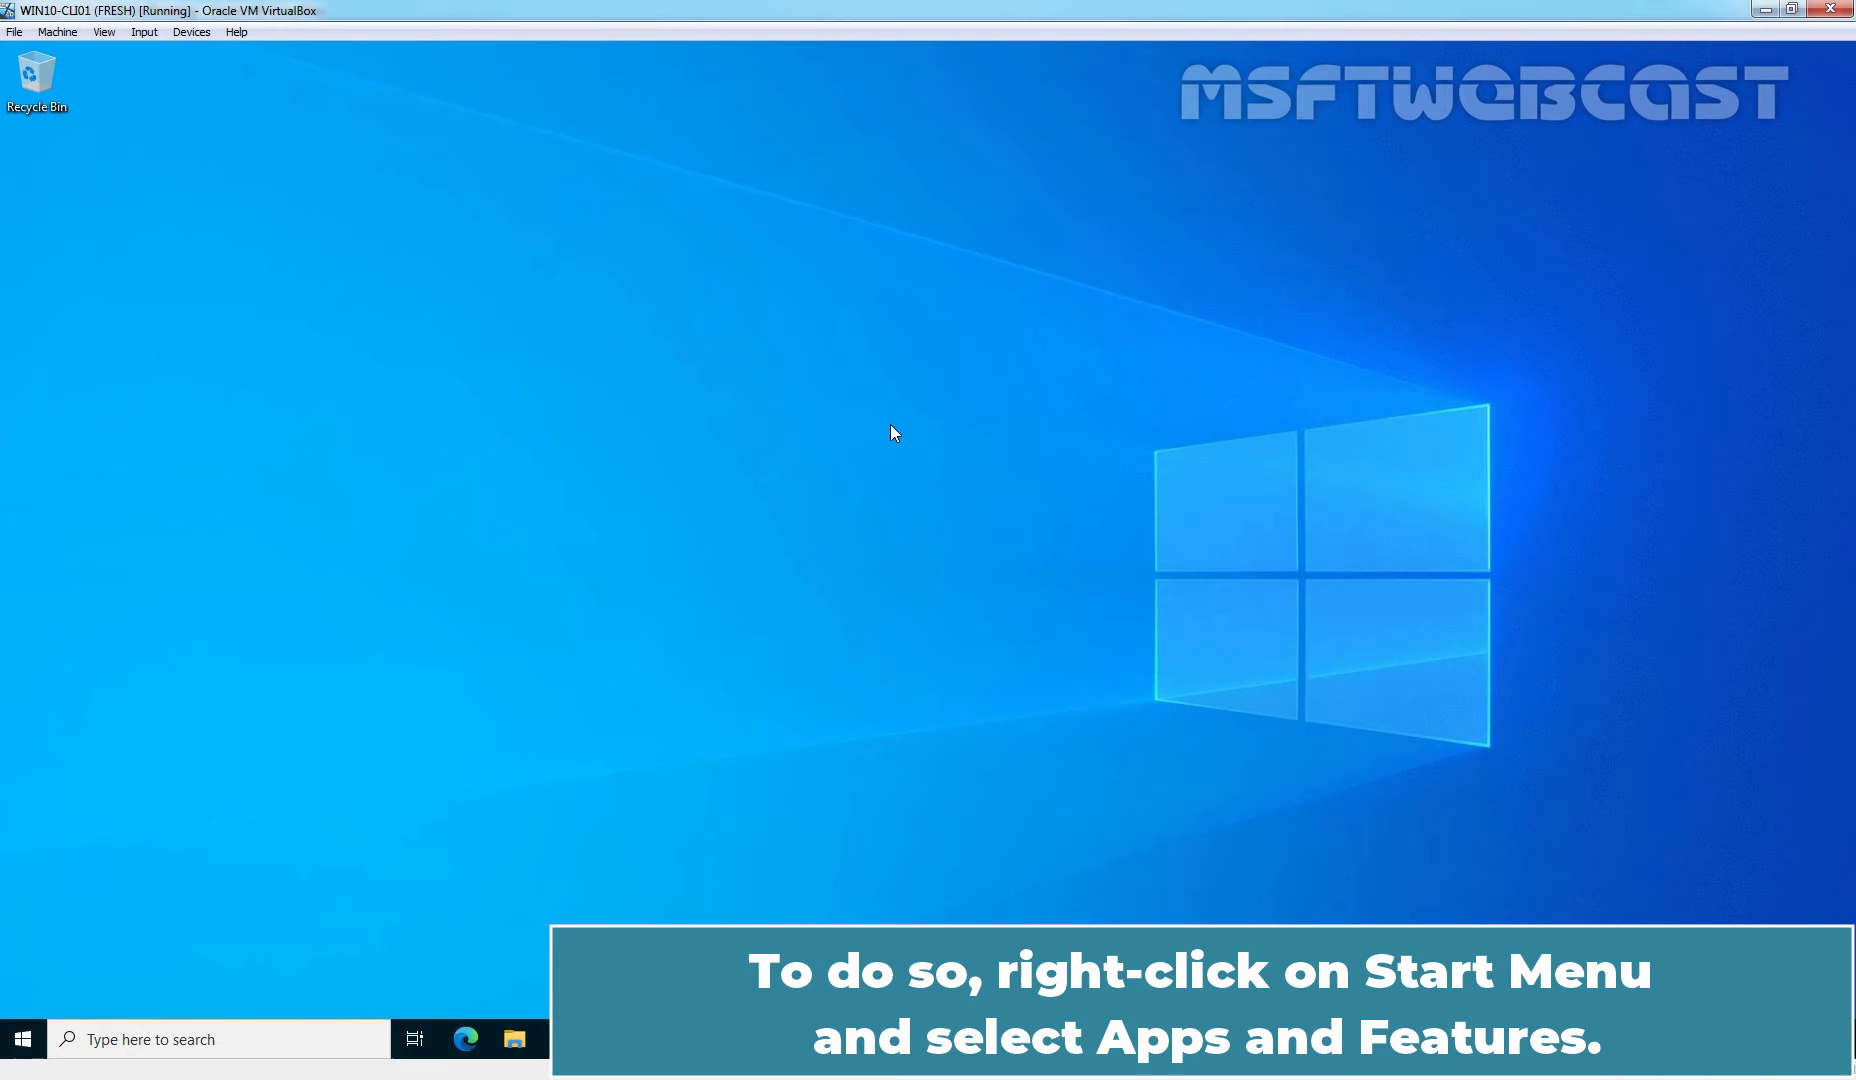
# Step: Open Apps & features from the Start button's right-click menu
pyautogui.rightClick(21, 1039)
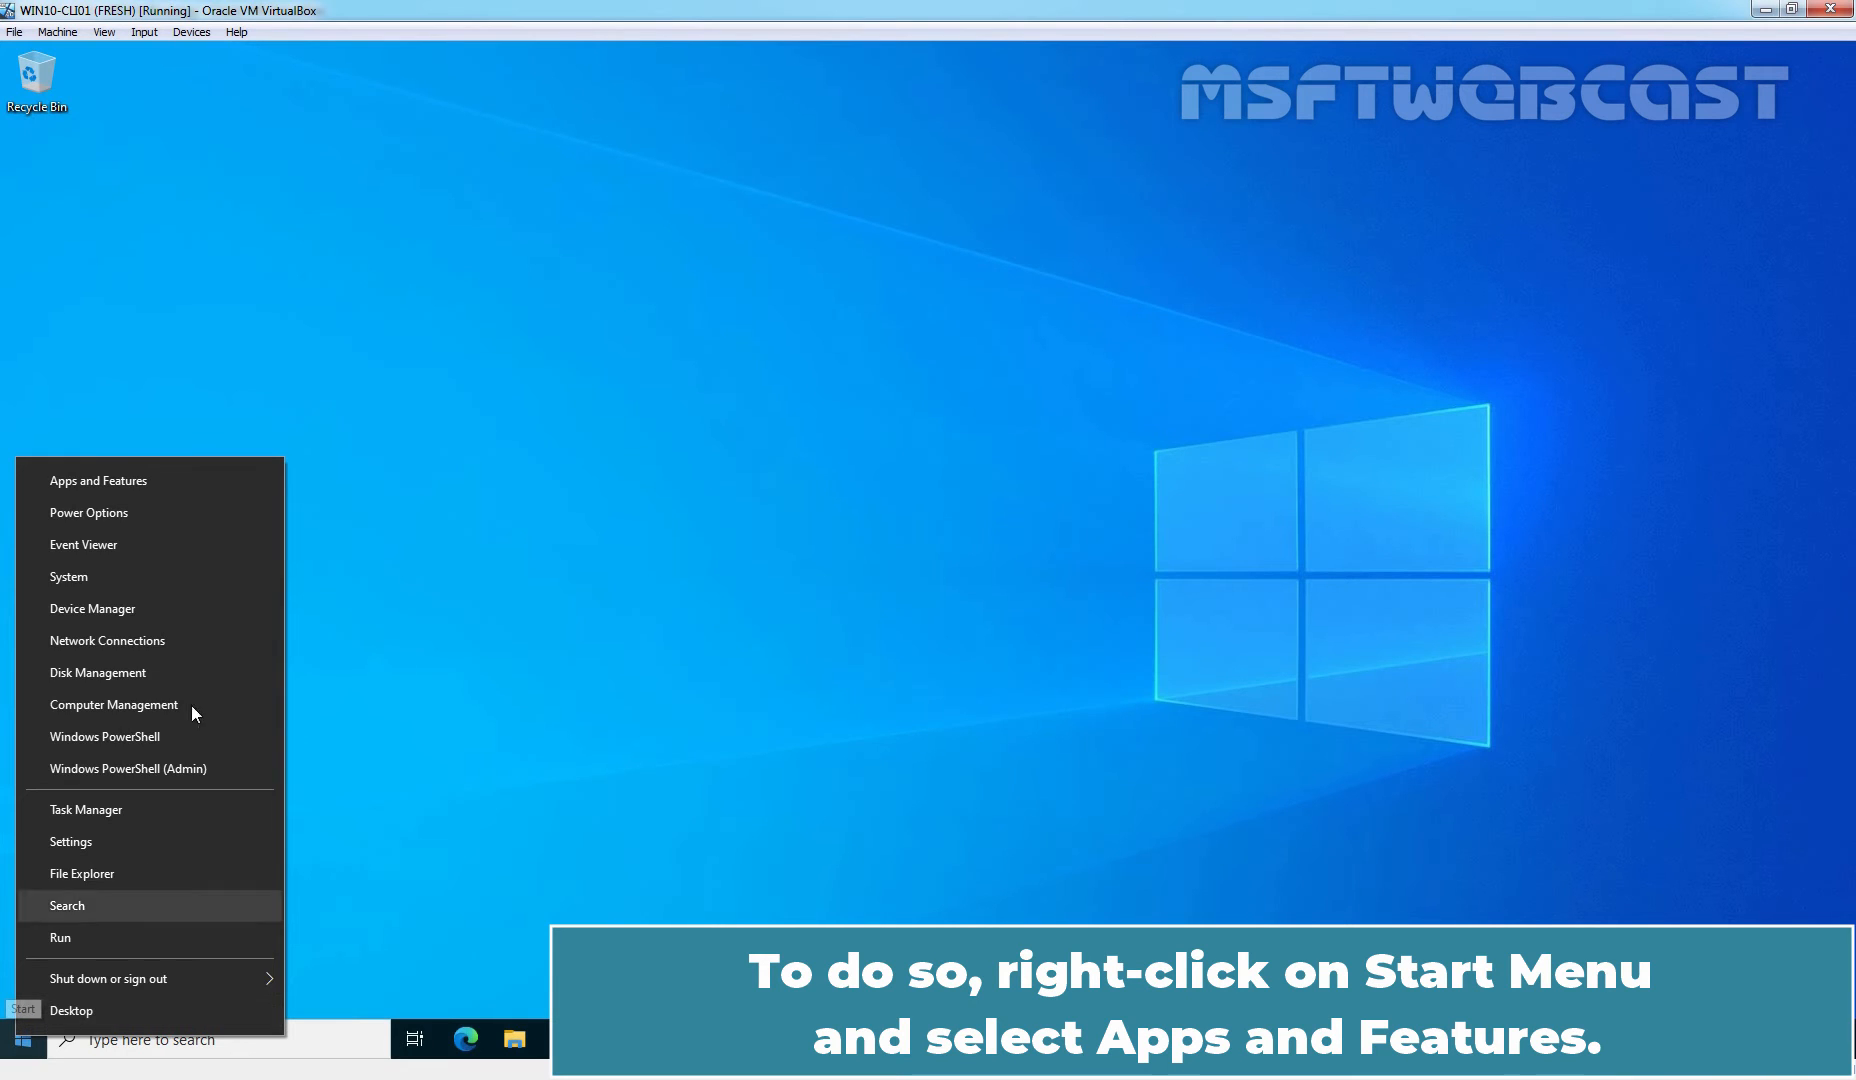
pyautogui.click(98, 481)
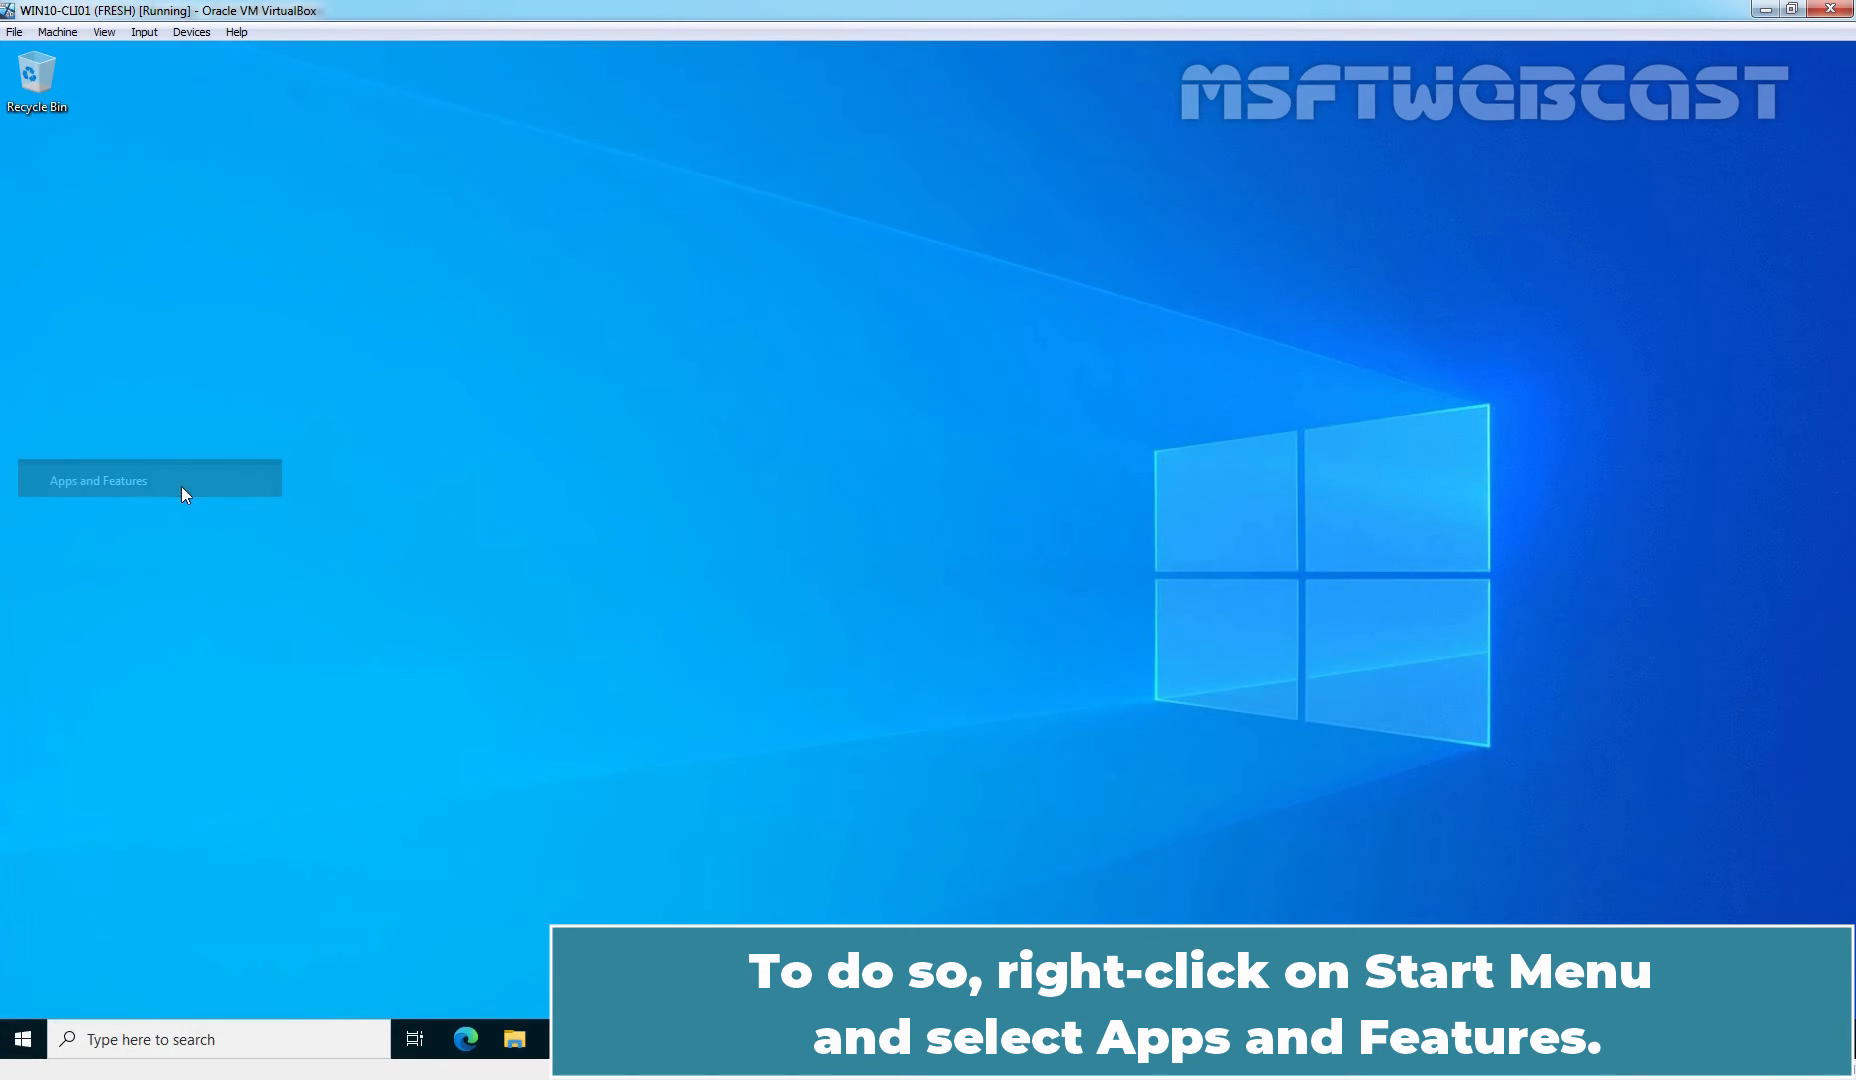
pyautogui.click(97, 480)
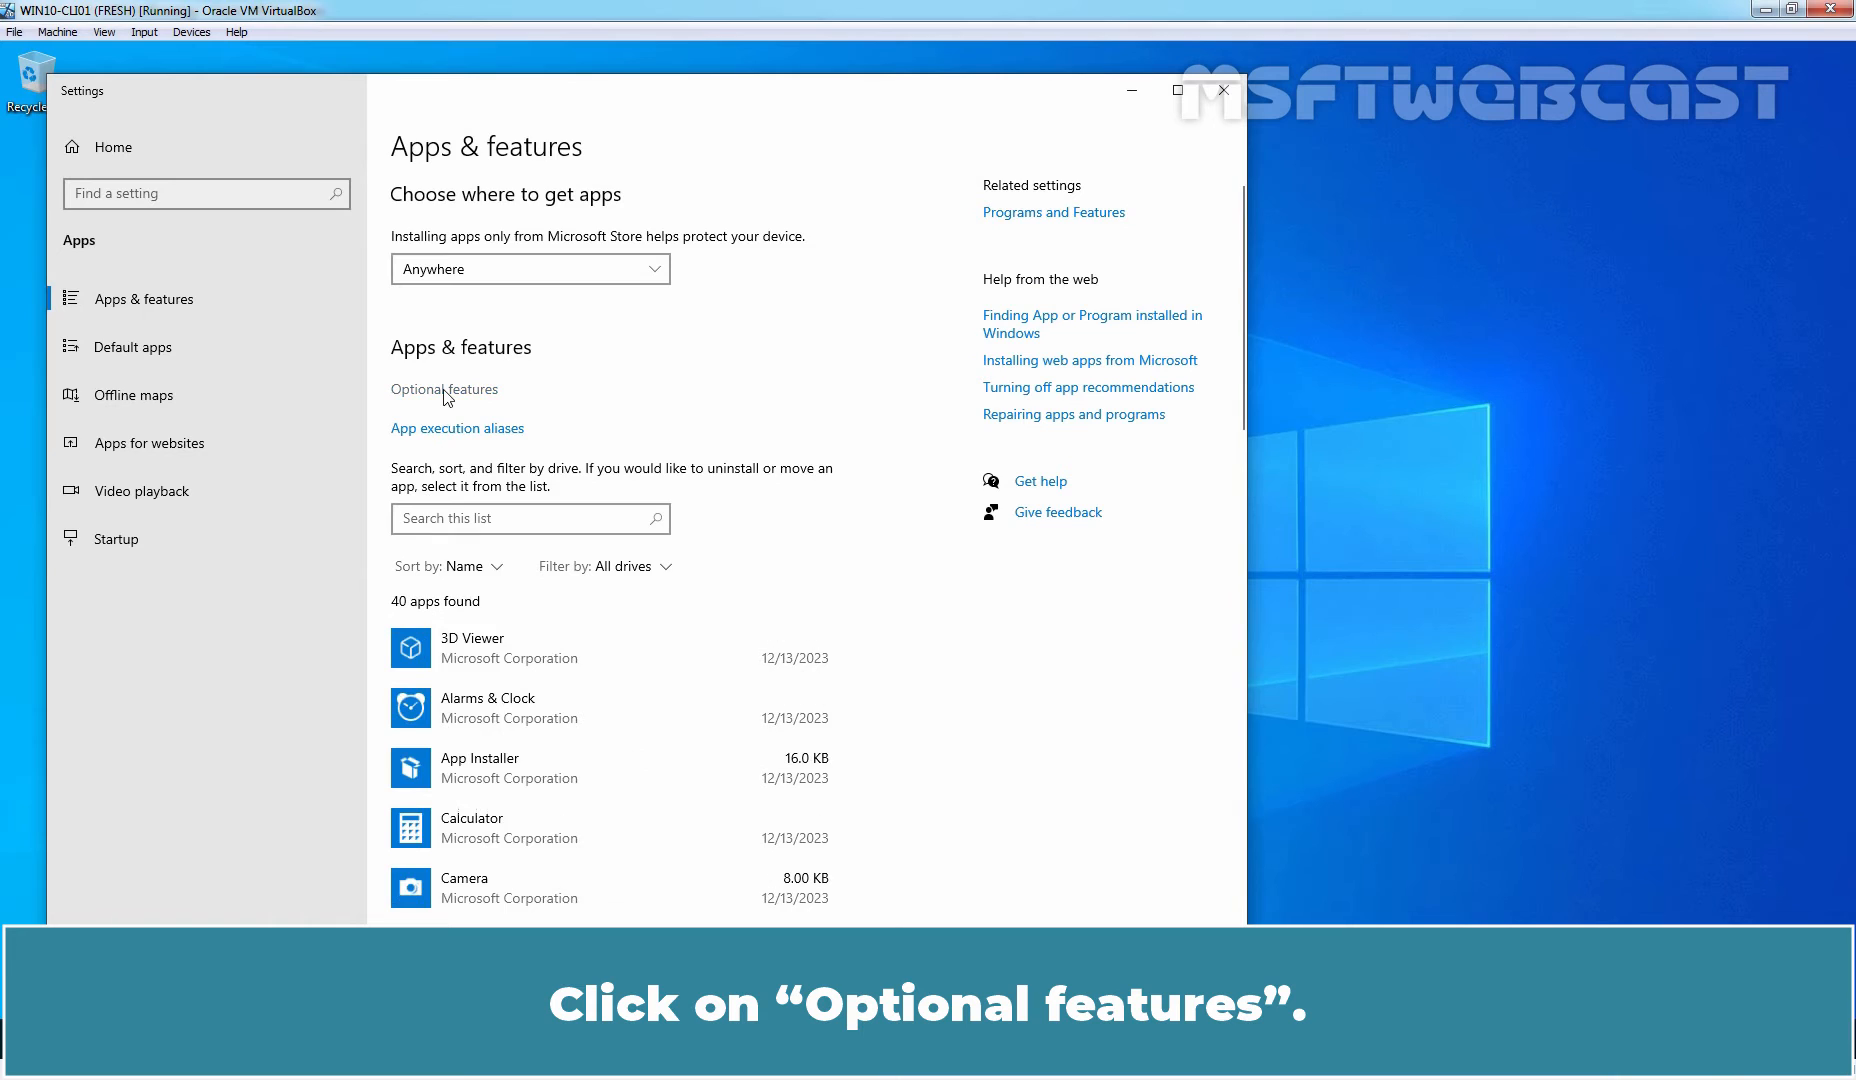
# Step: Go to Optional features and start adding a new feature
pyautogui.click(444, 390)
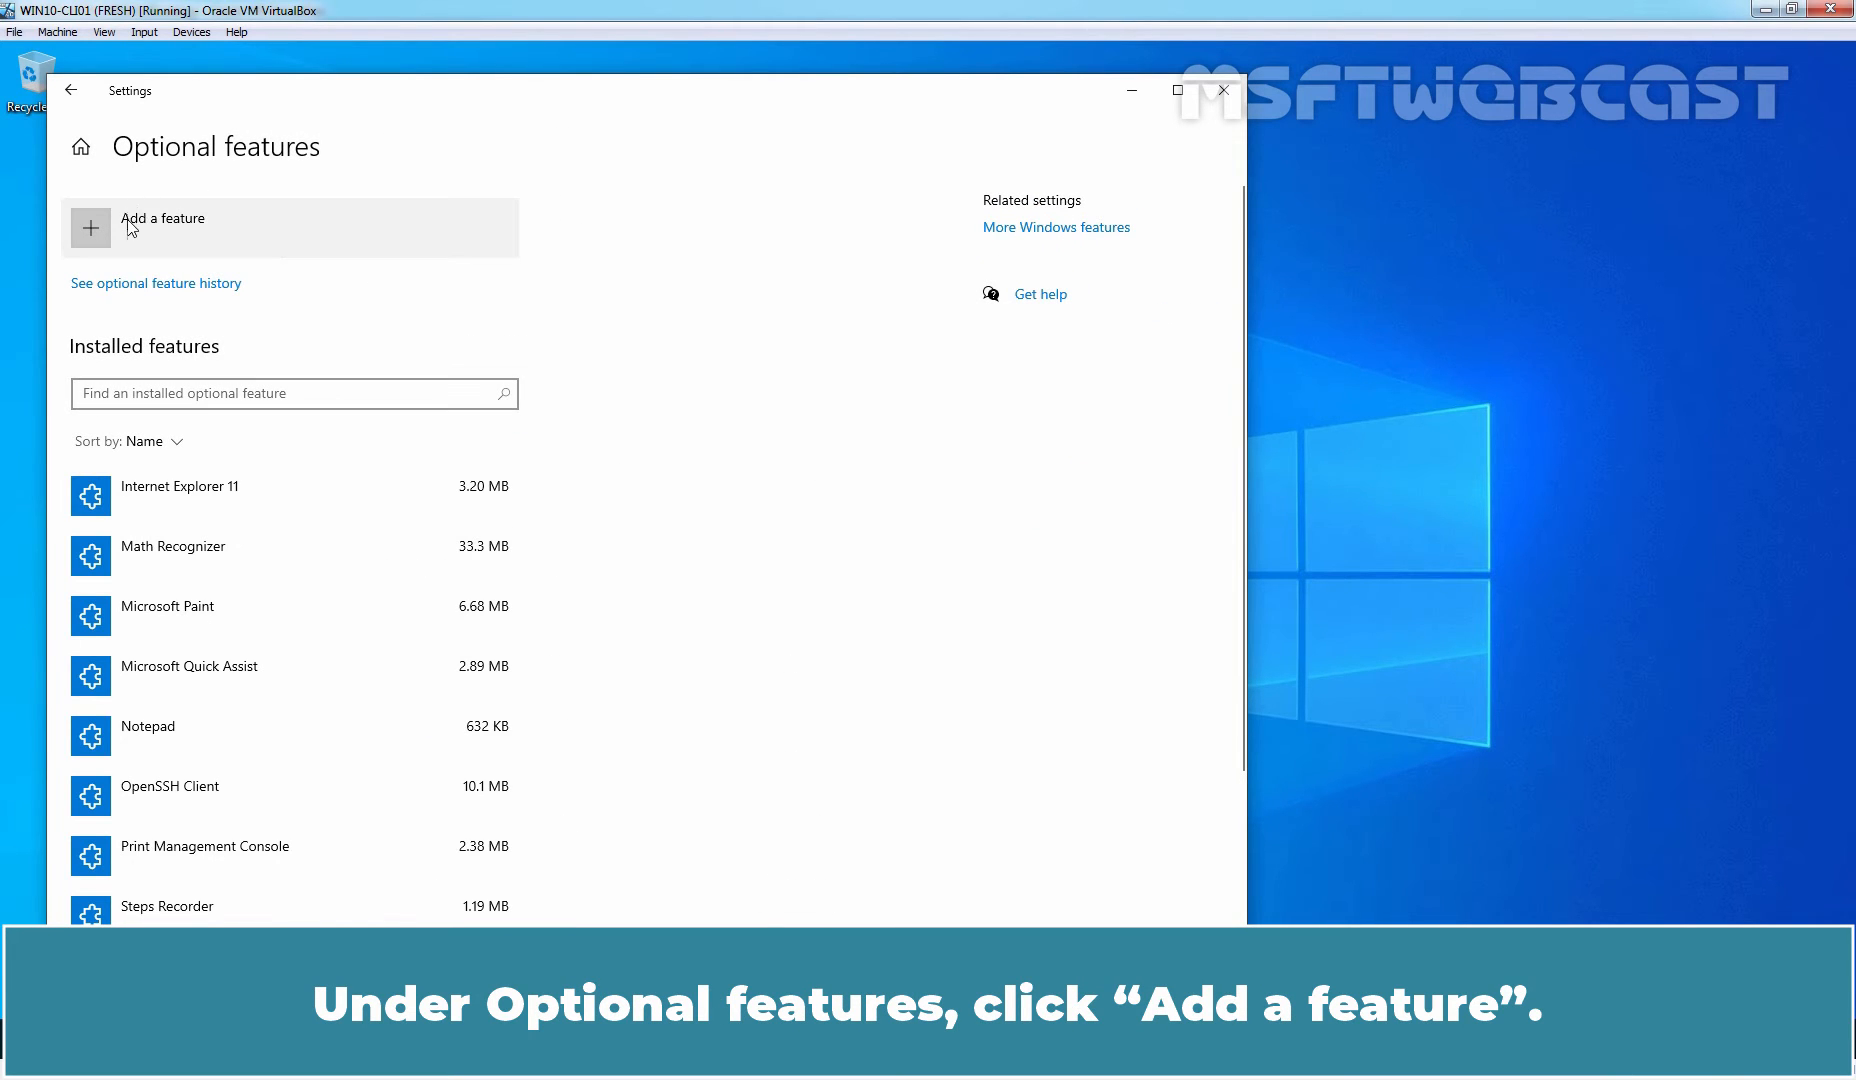
pyautogui.click(162, 227)
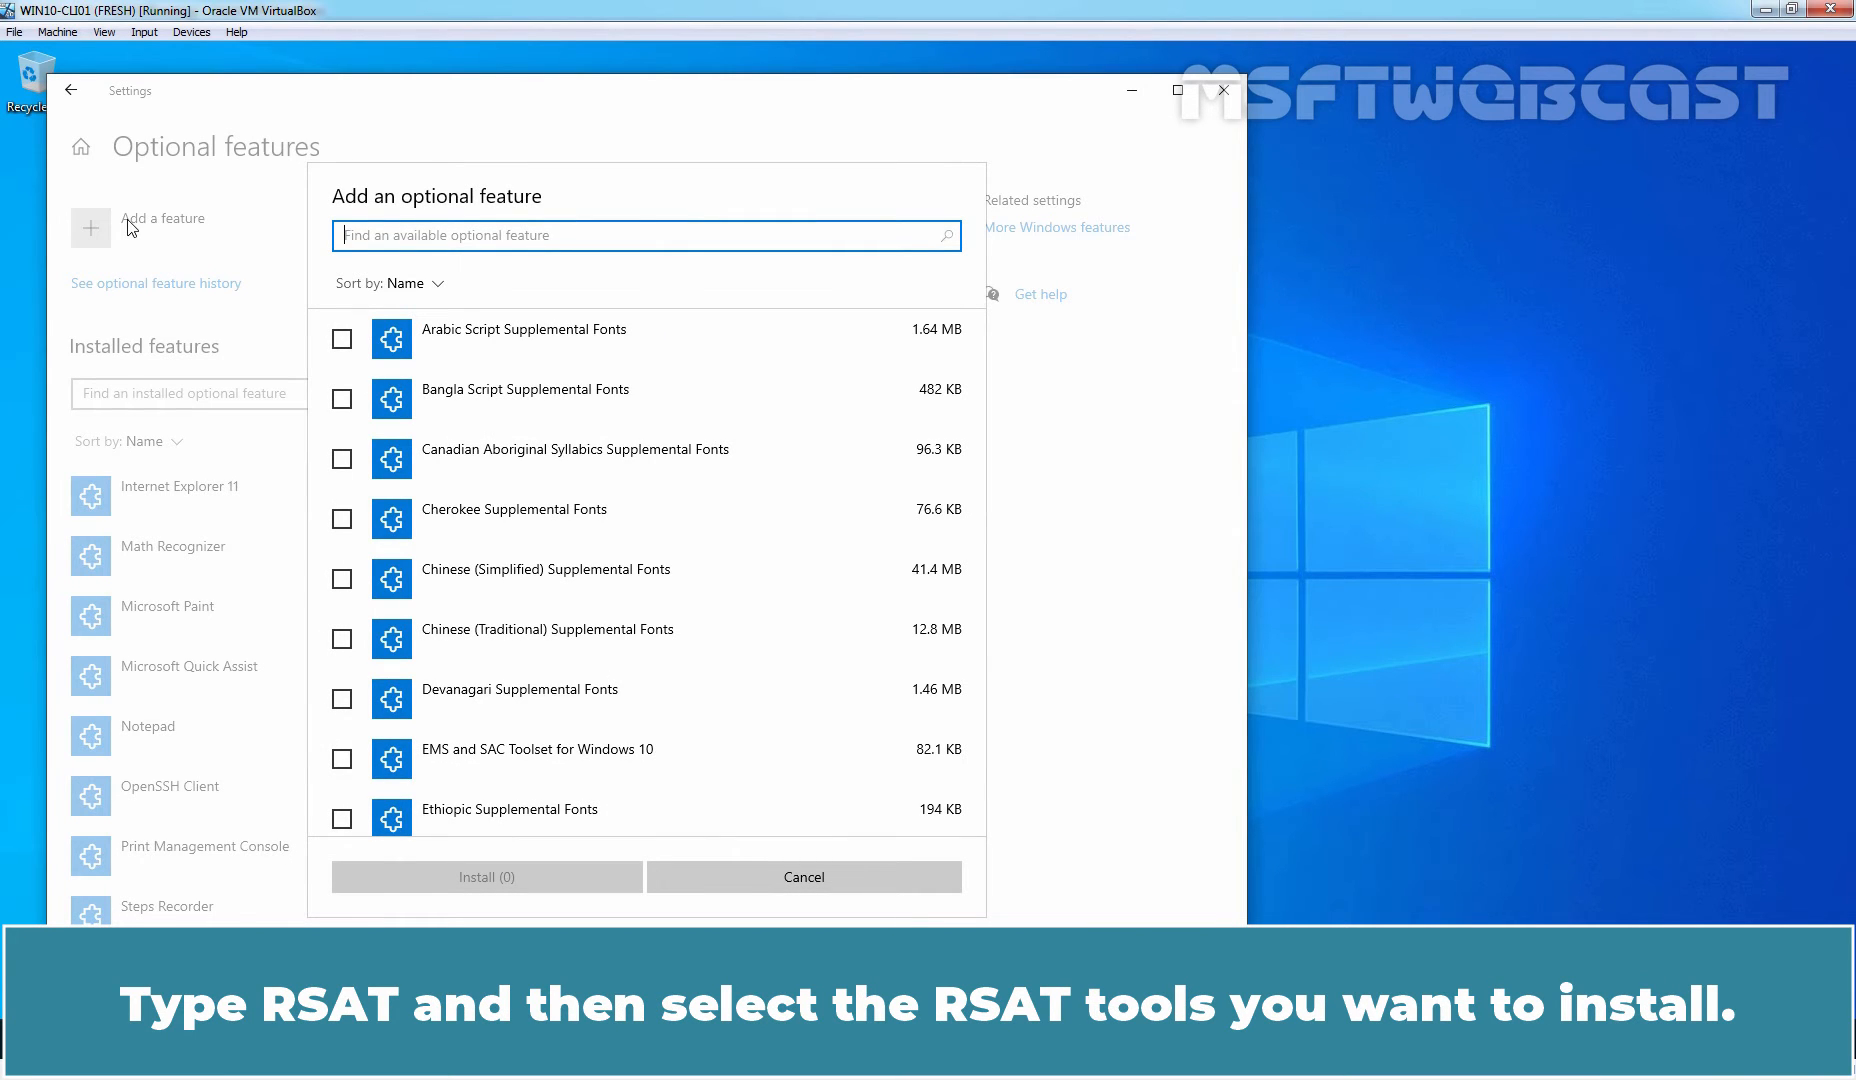
# Step: Search 'rsat', select the DNS Server and Server Manager tools, and install all four selected
pyautogui.write('rsat')
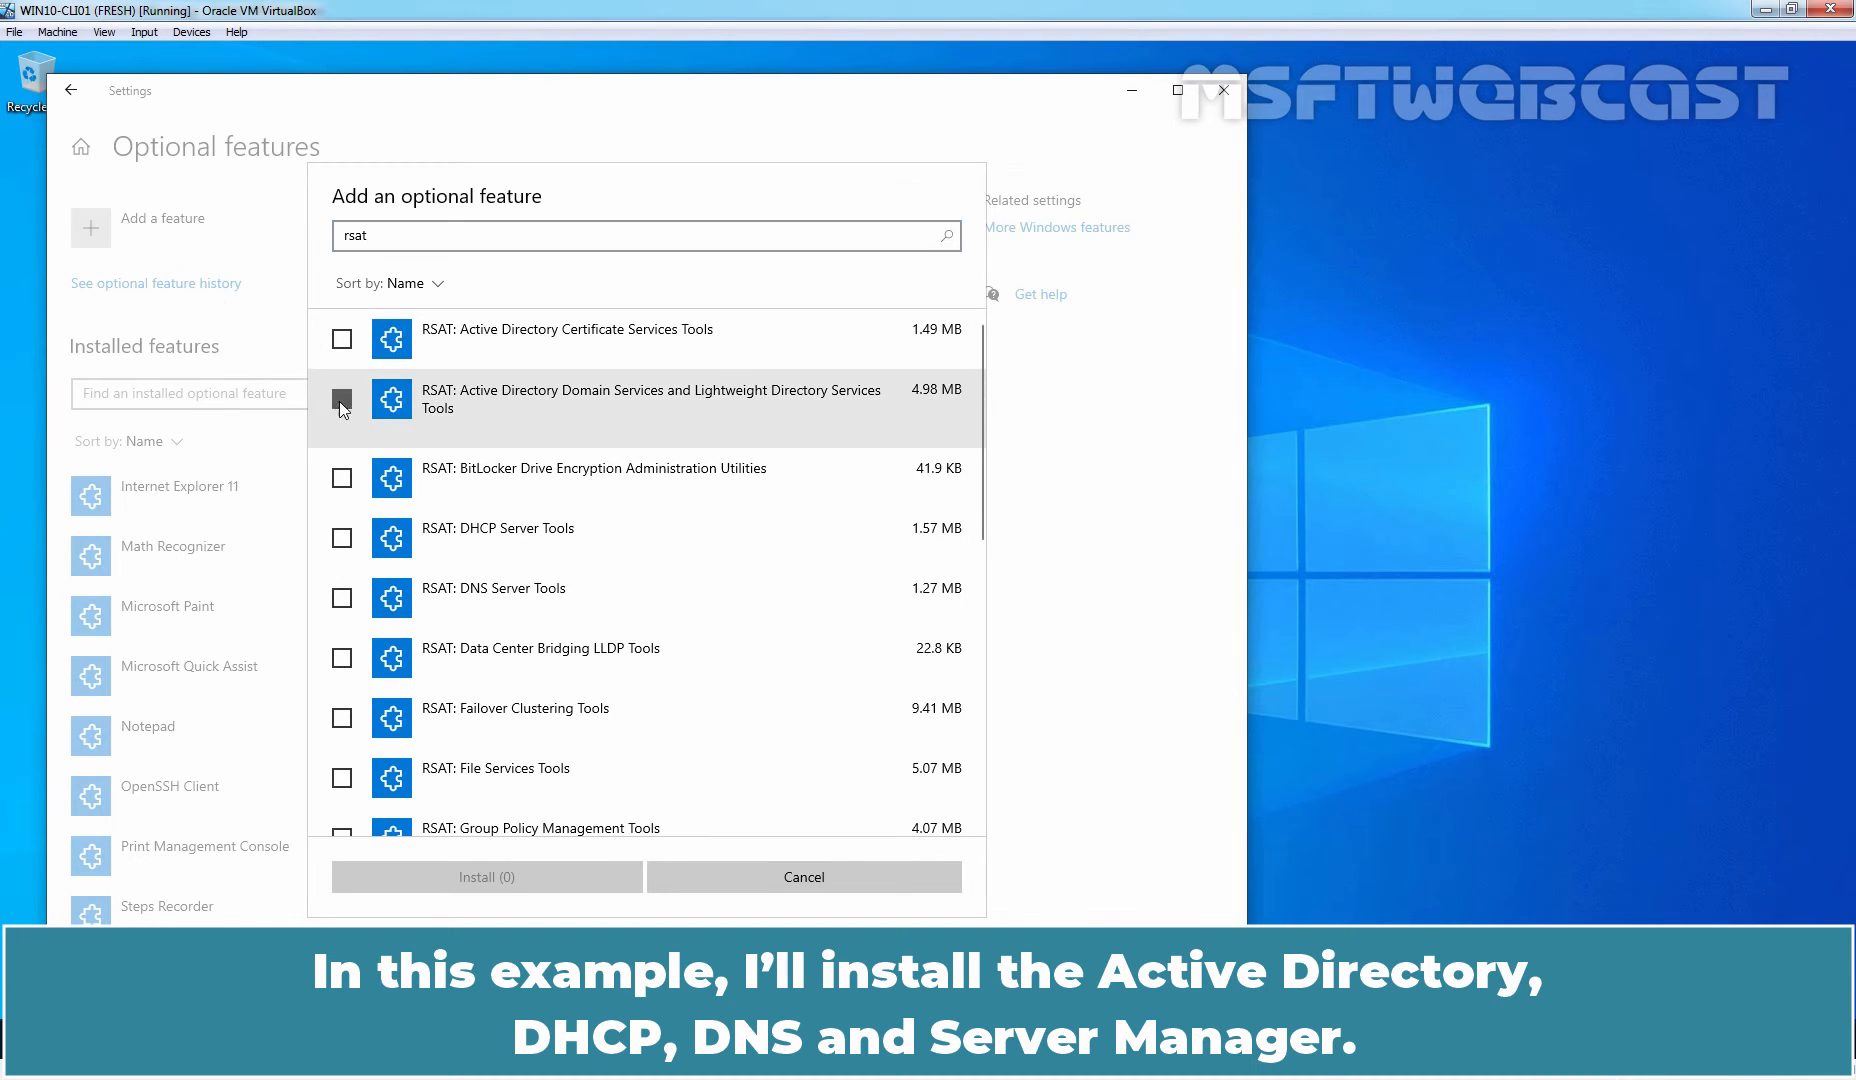
pyautogui.click(342, 598)
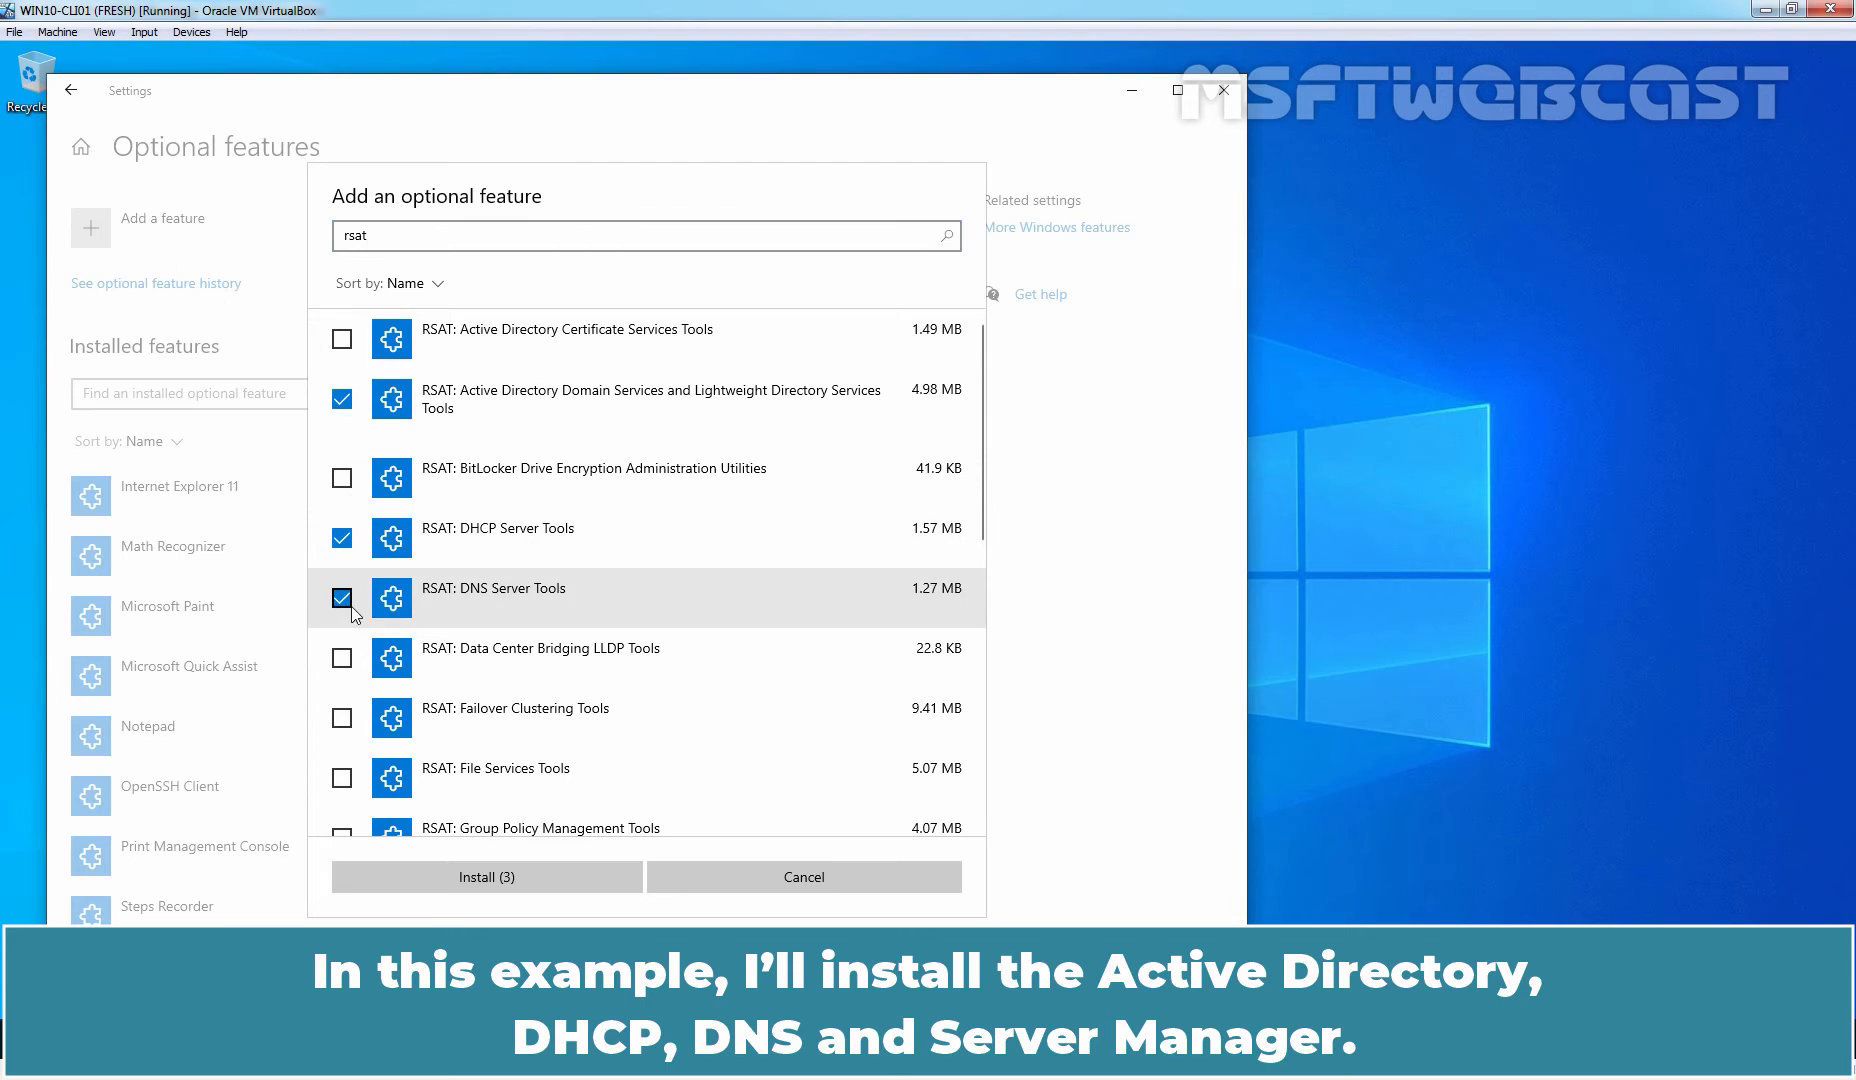
pyautogui.scroll(-3)
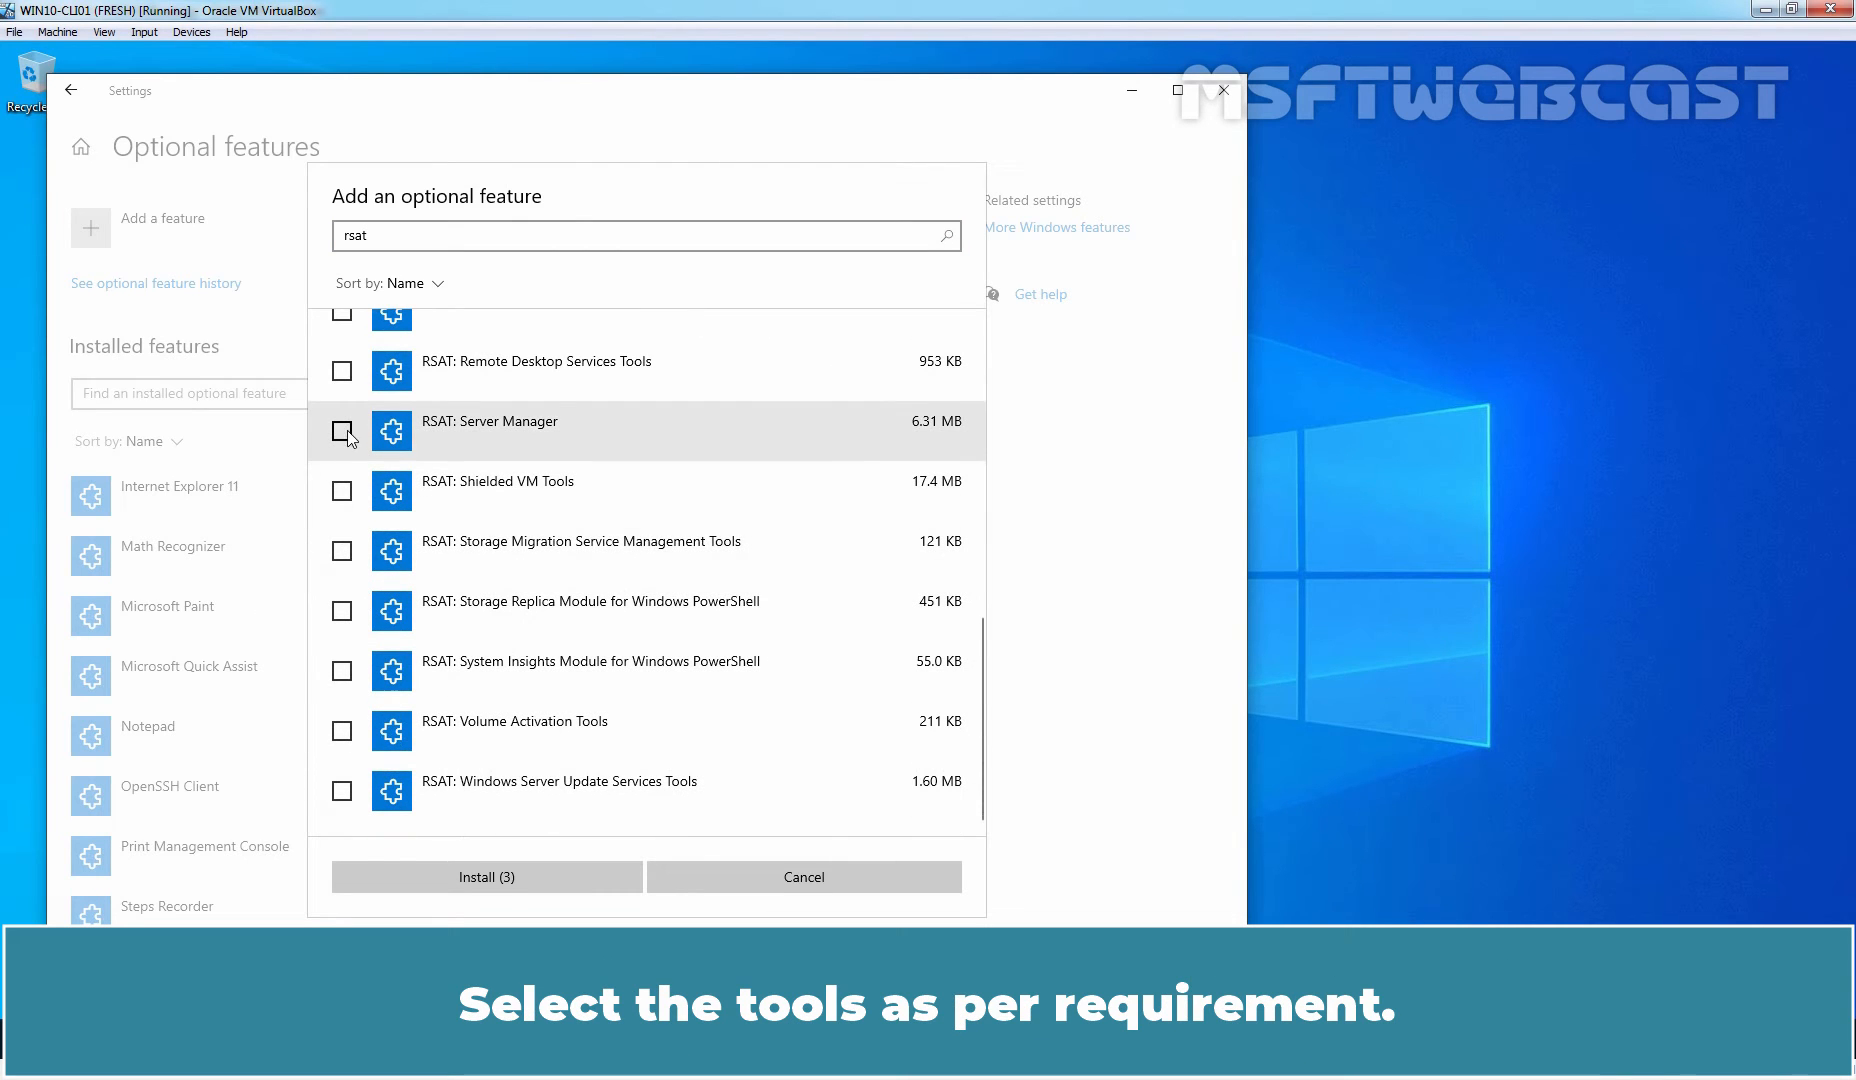
pyautogui.click(342, 431)
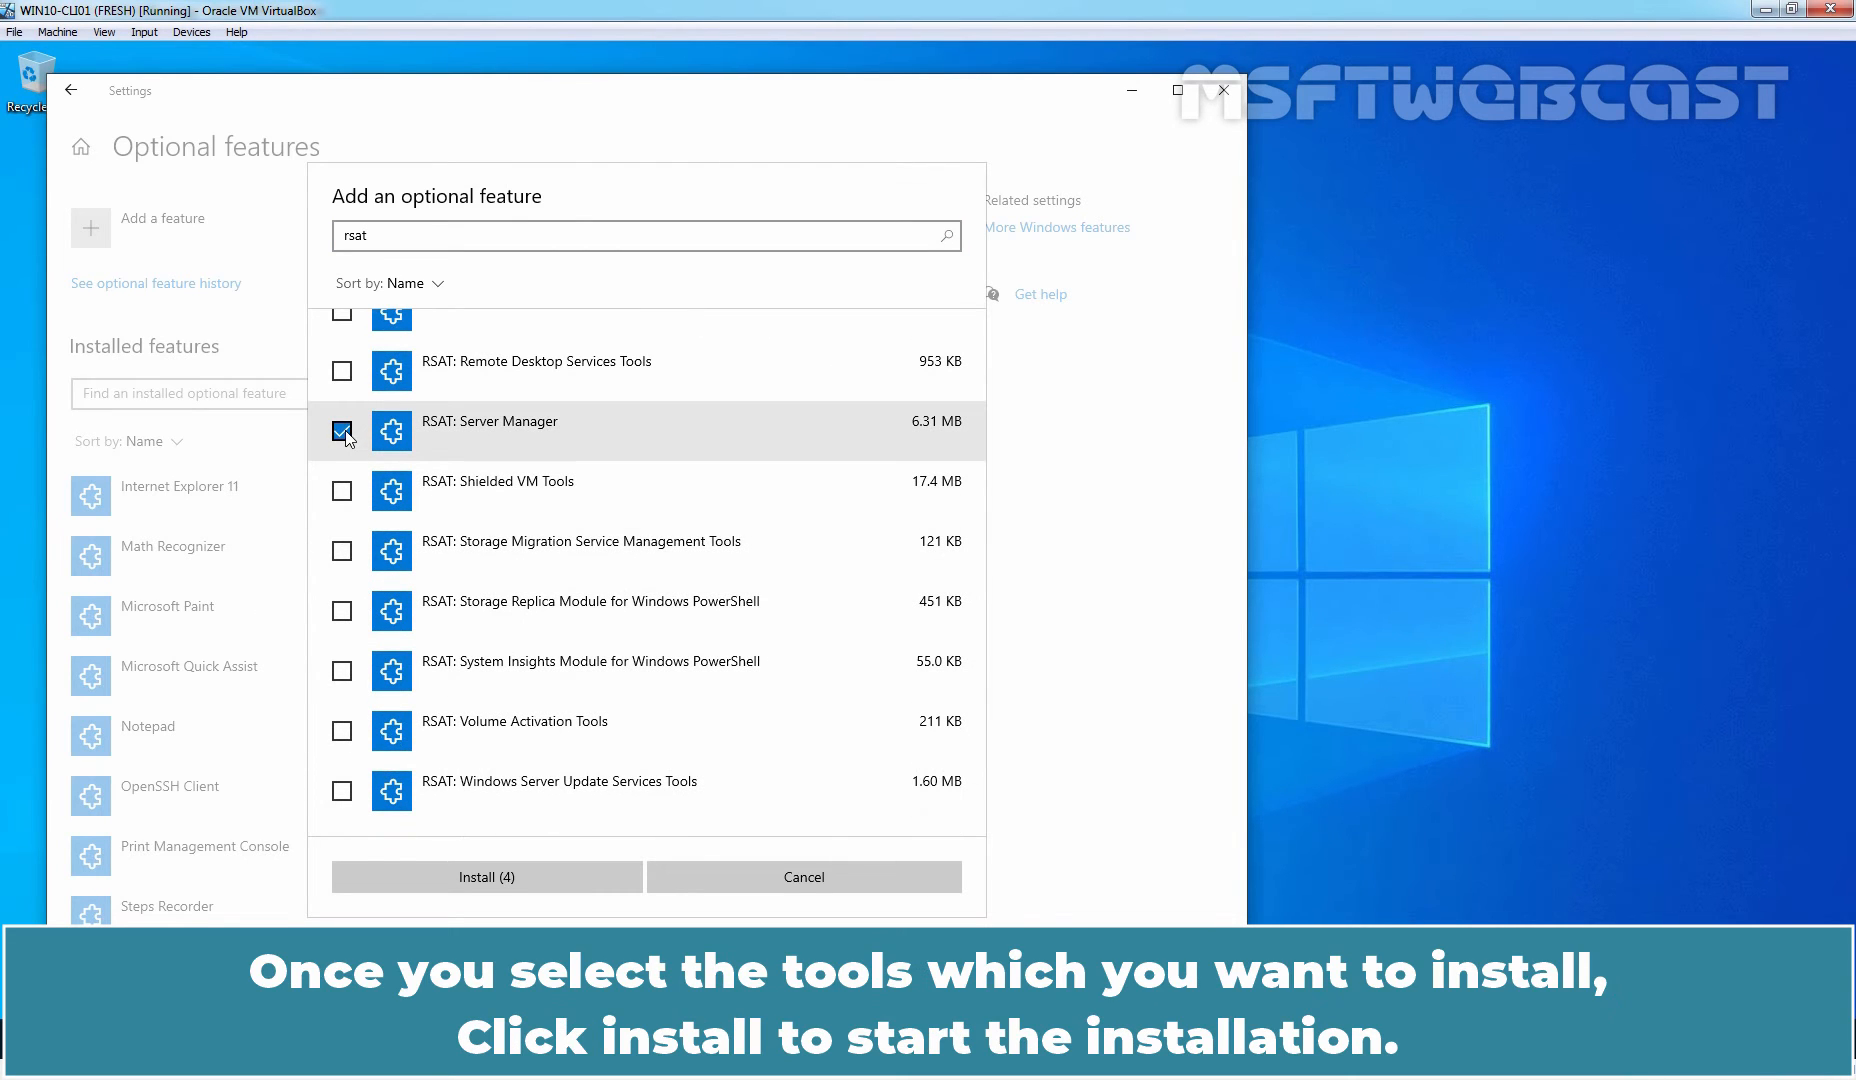
pyautogui.click(485, 876)
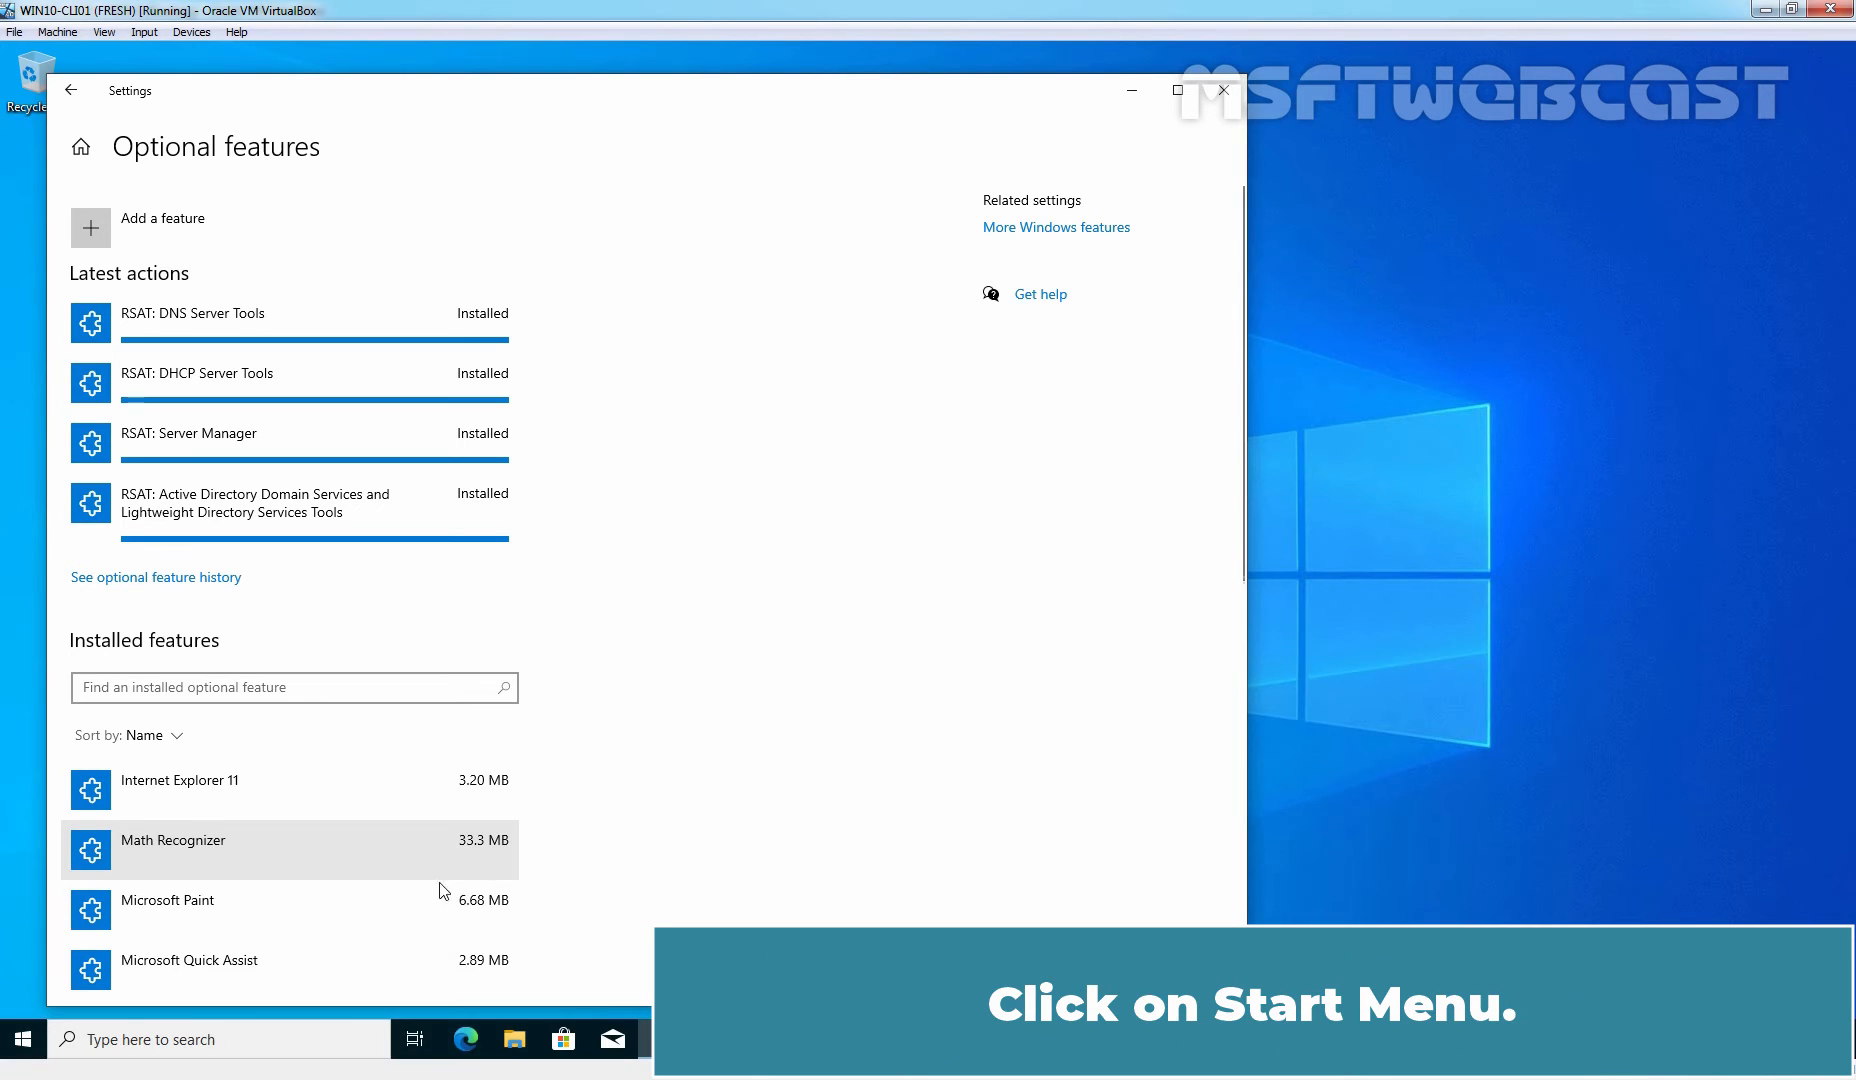
# Step: Launch Active Directory Users and Computers from the Start menu's Windows Administrative Tools folder
pyautogui.click(21, 1039)
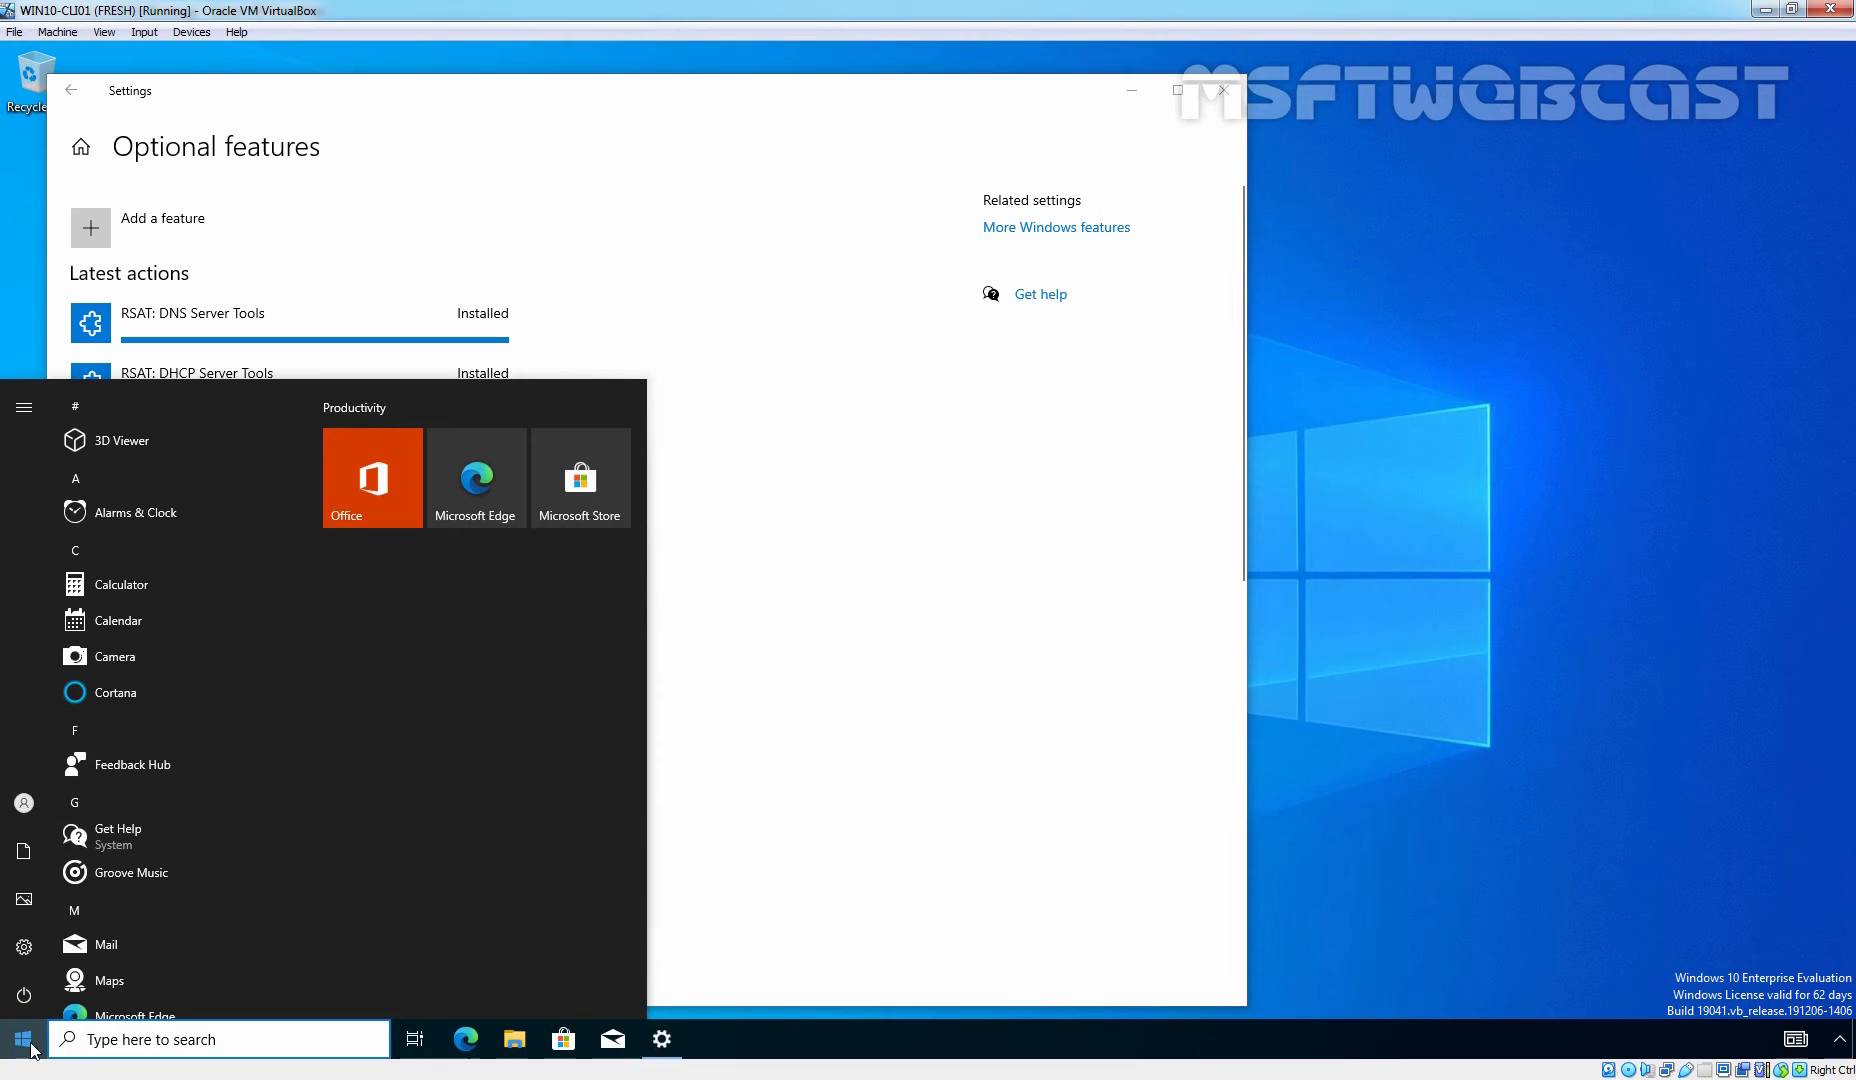
pyautogui.scroll(-3)
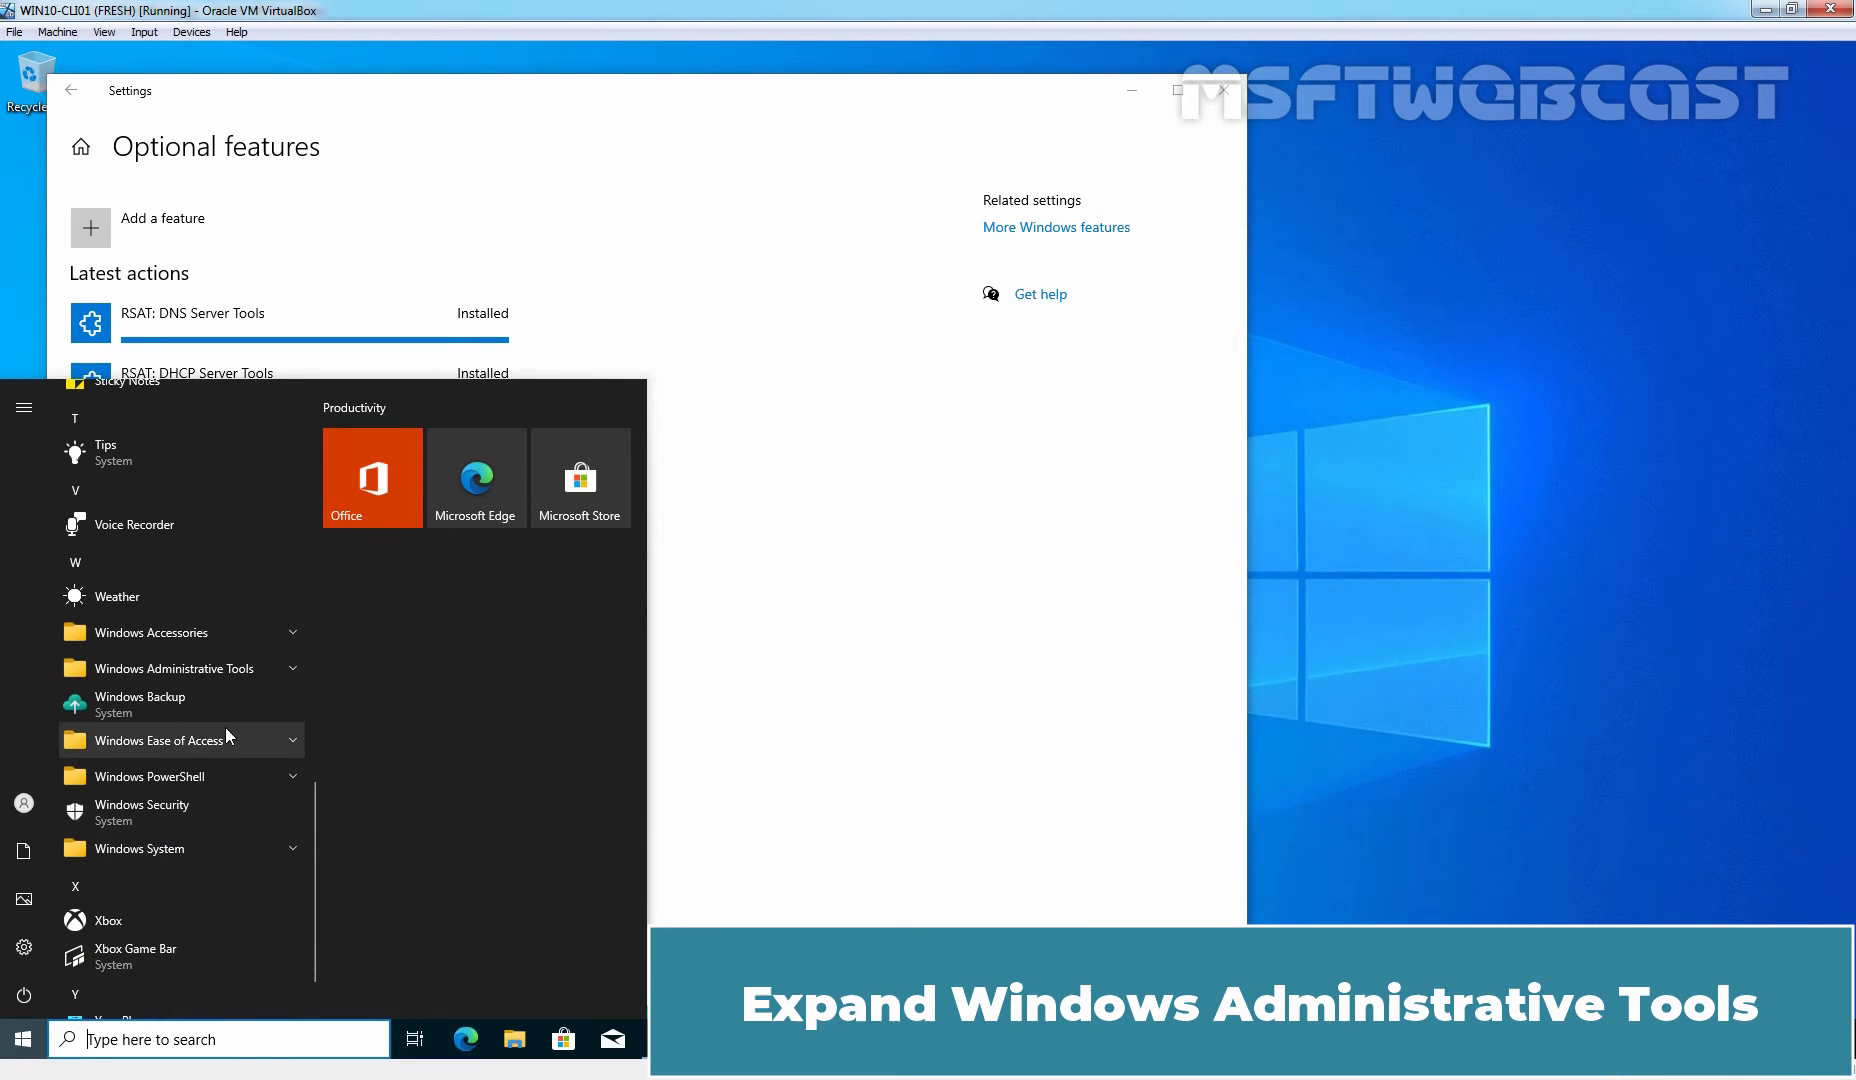
pyautogui.click(174, 668)
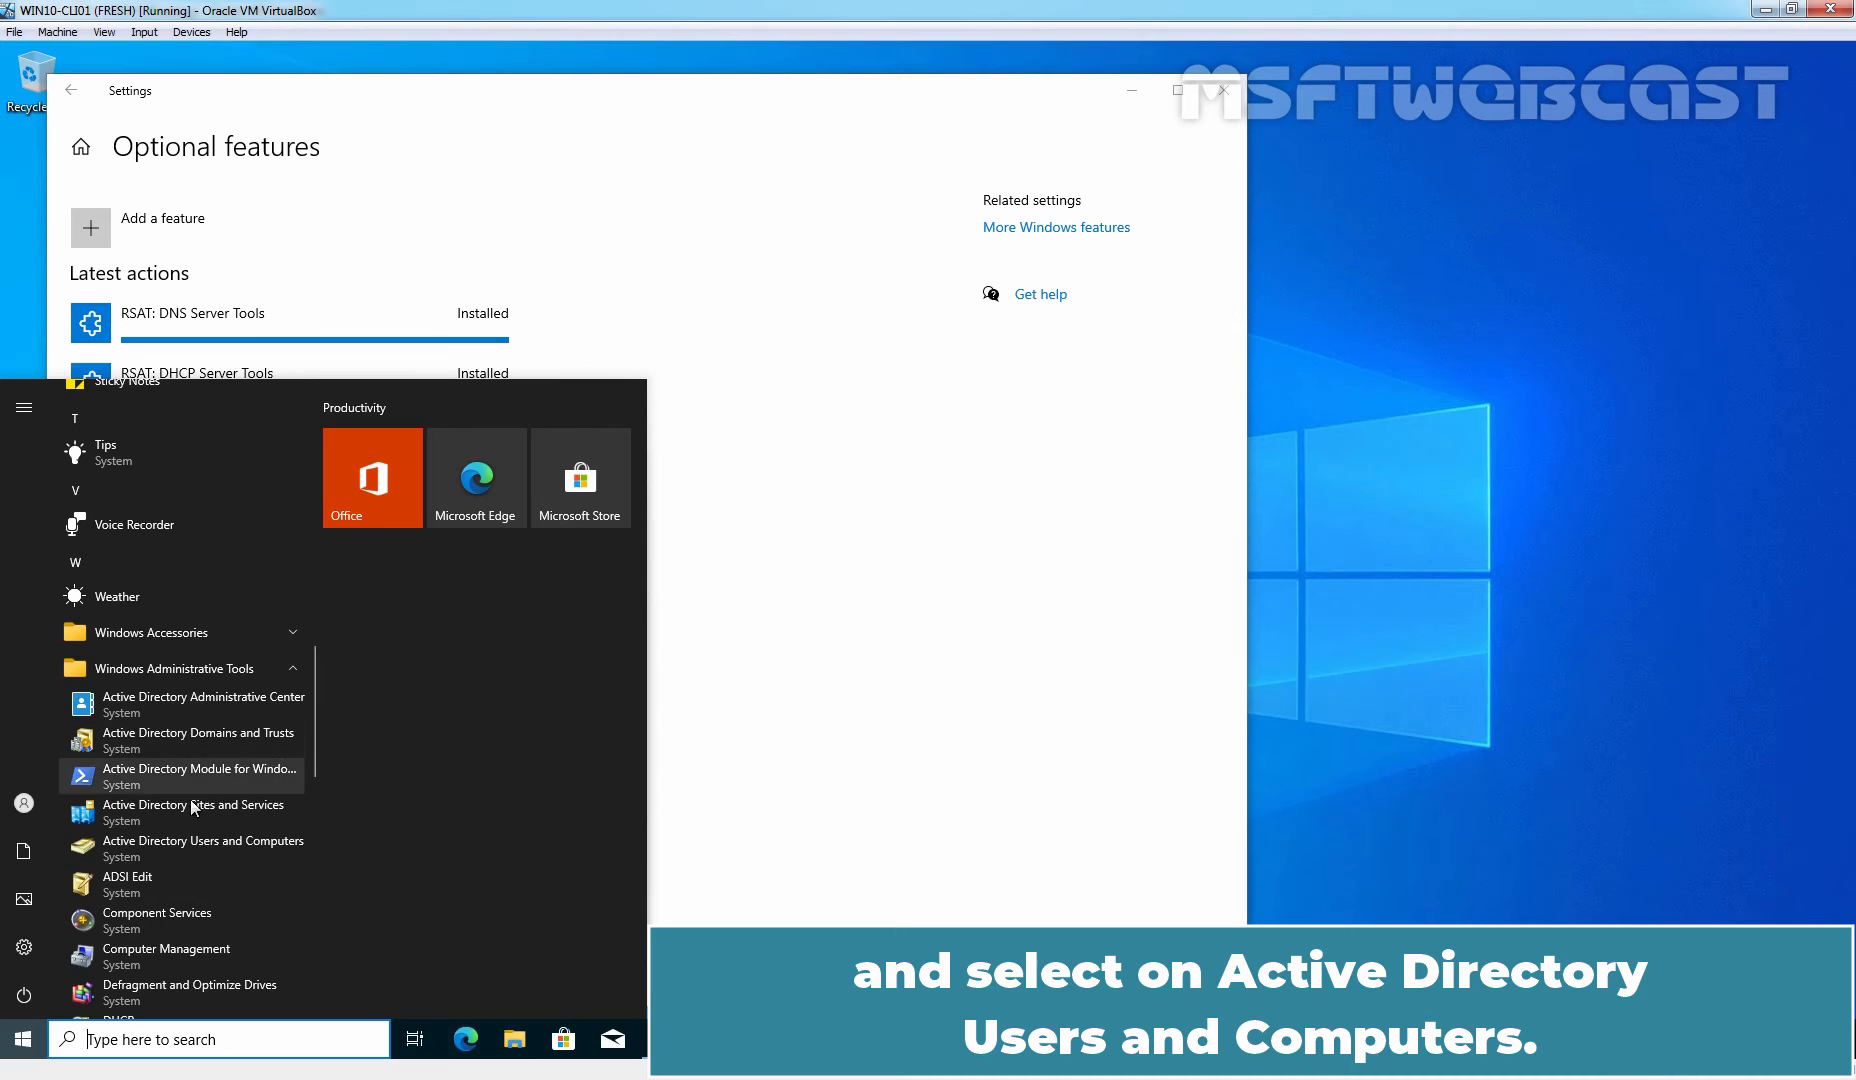
pyautogui.moveTo(228, 853)
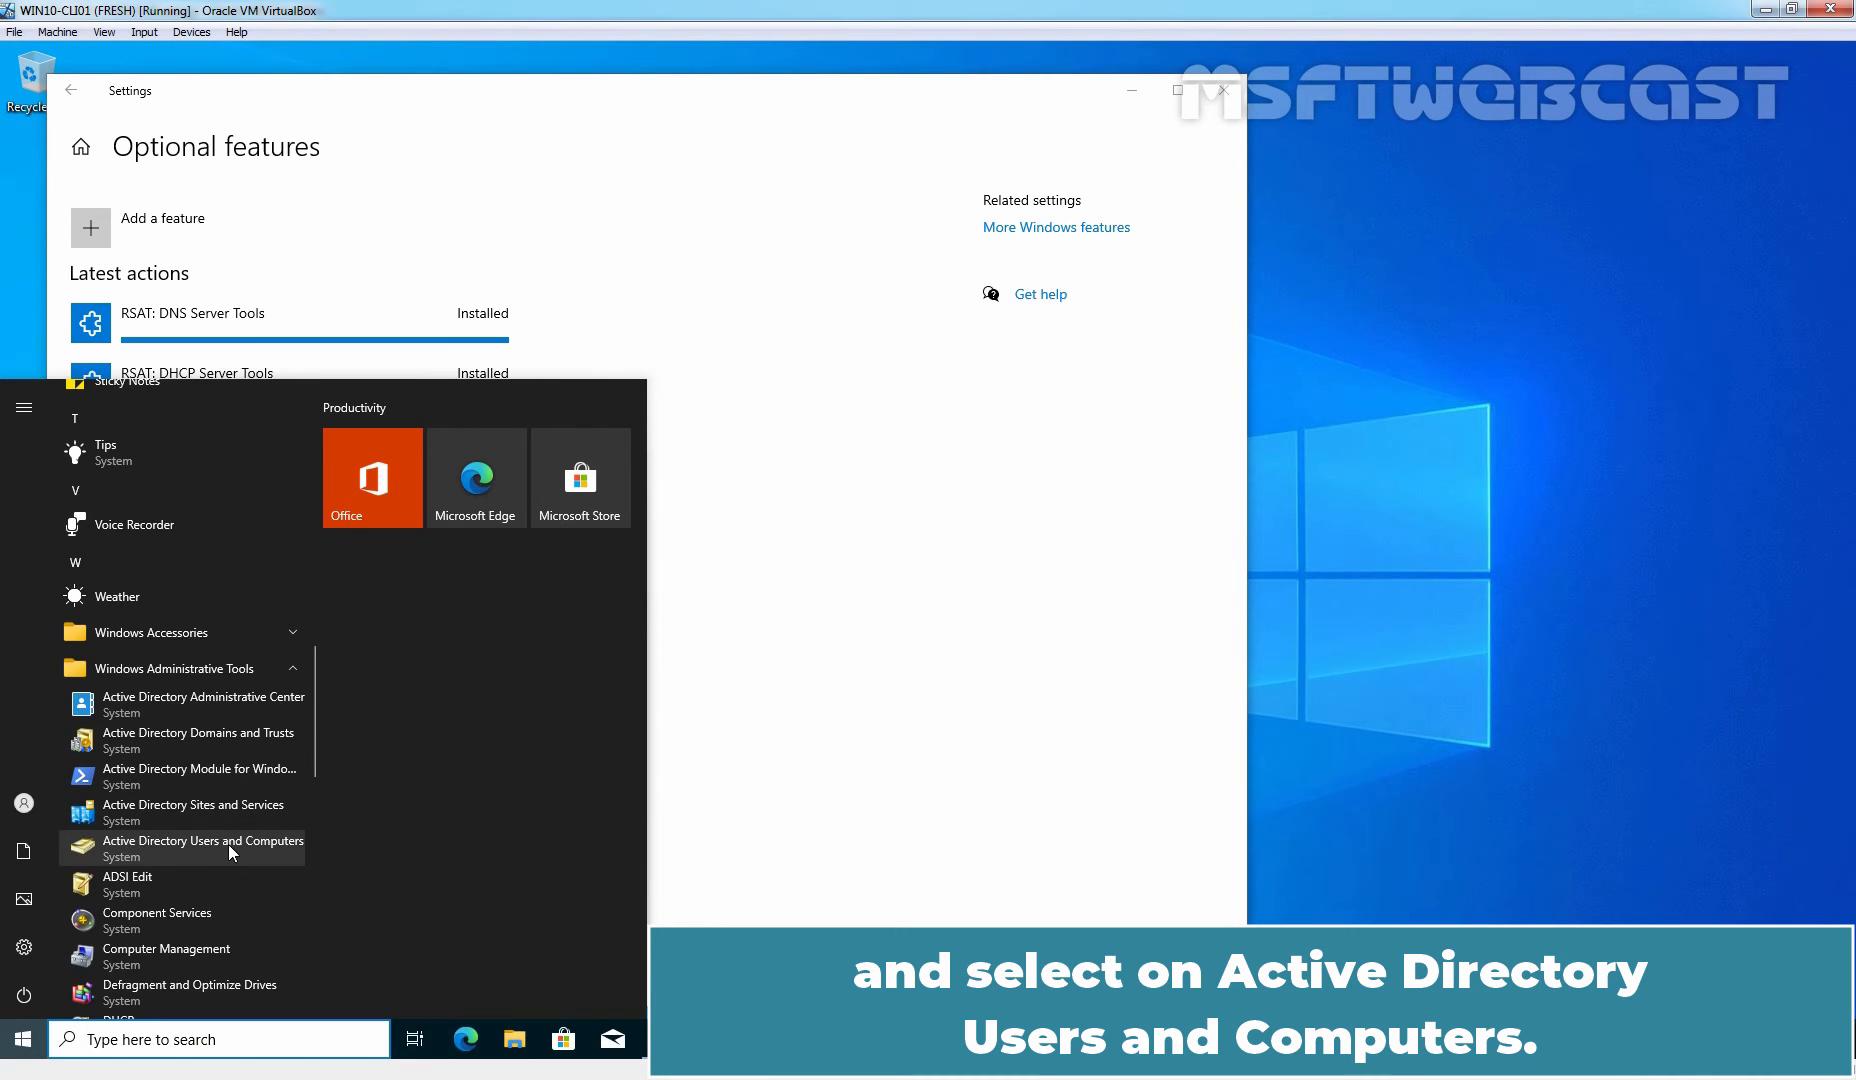
pyautogui.click(202, 841)
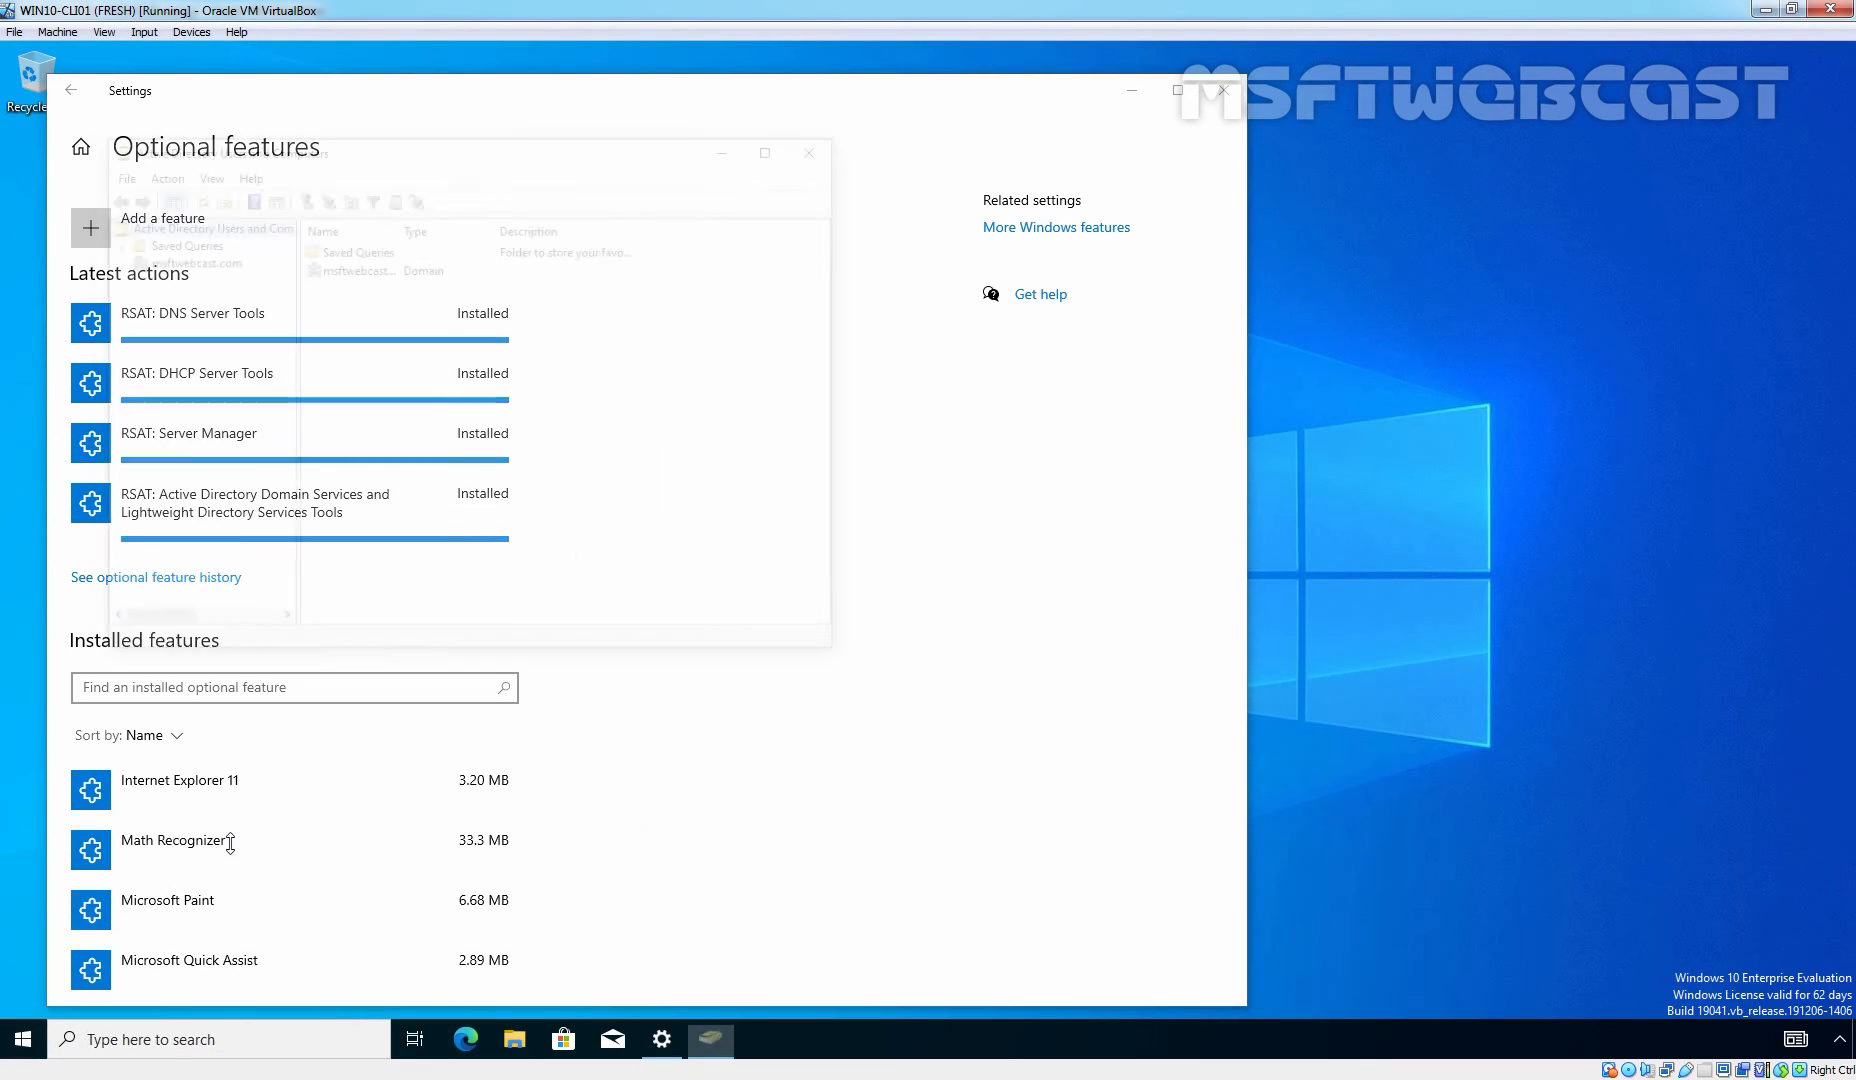
# Step: View the msftwebcast.com domain, then run 'servermanager' from the Run dialog
pyautogui.click(187, 258)
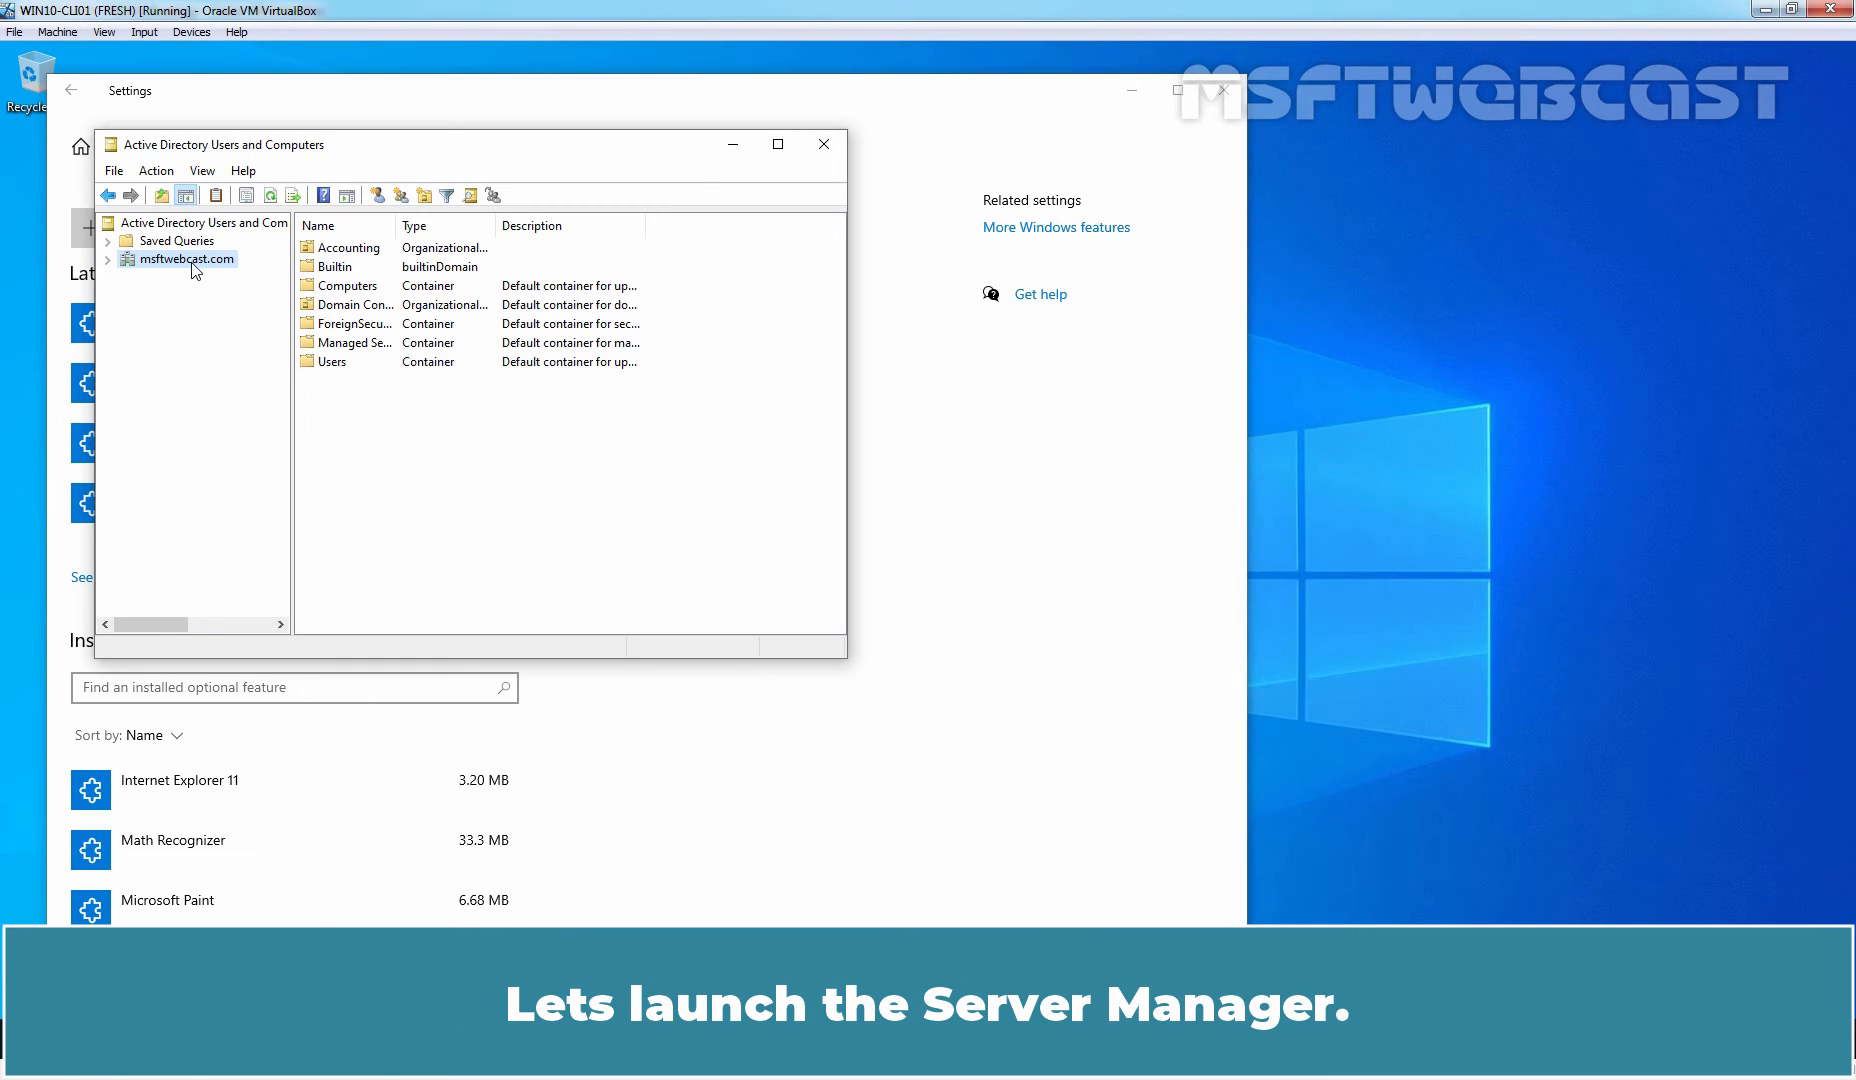
pyautogui.press('Win+r')
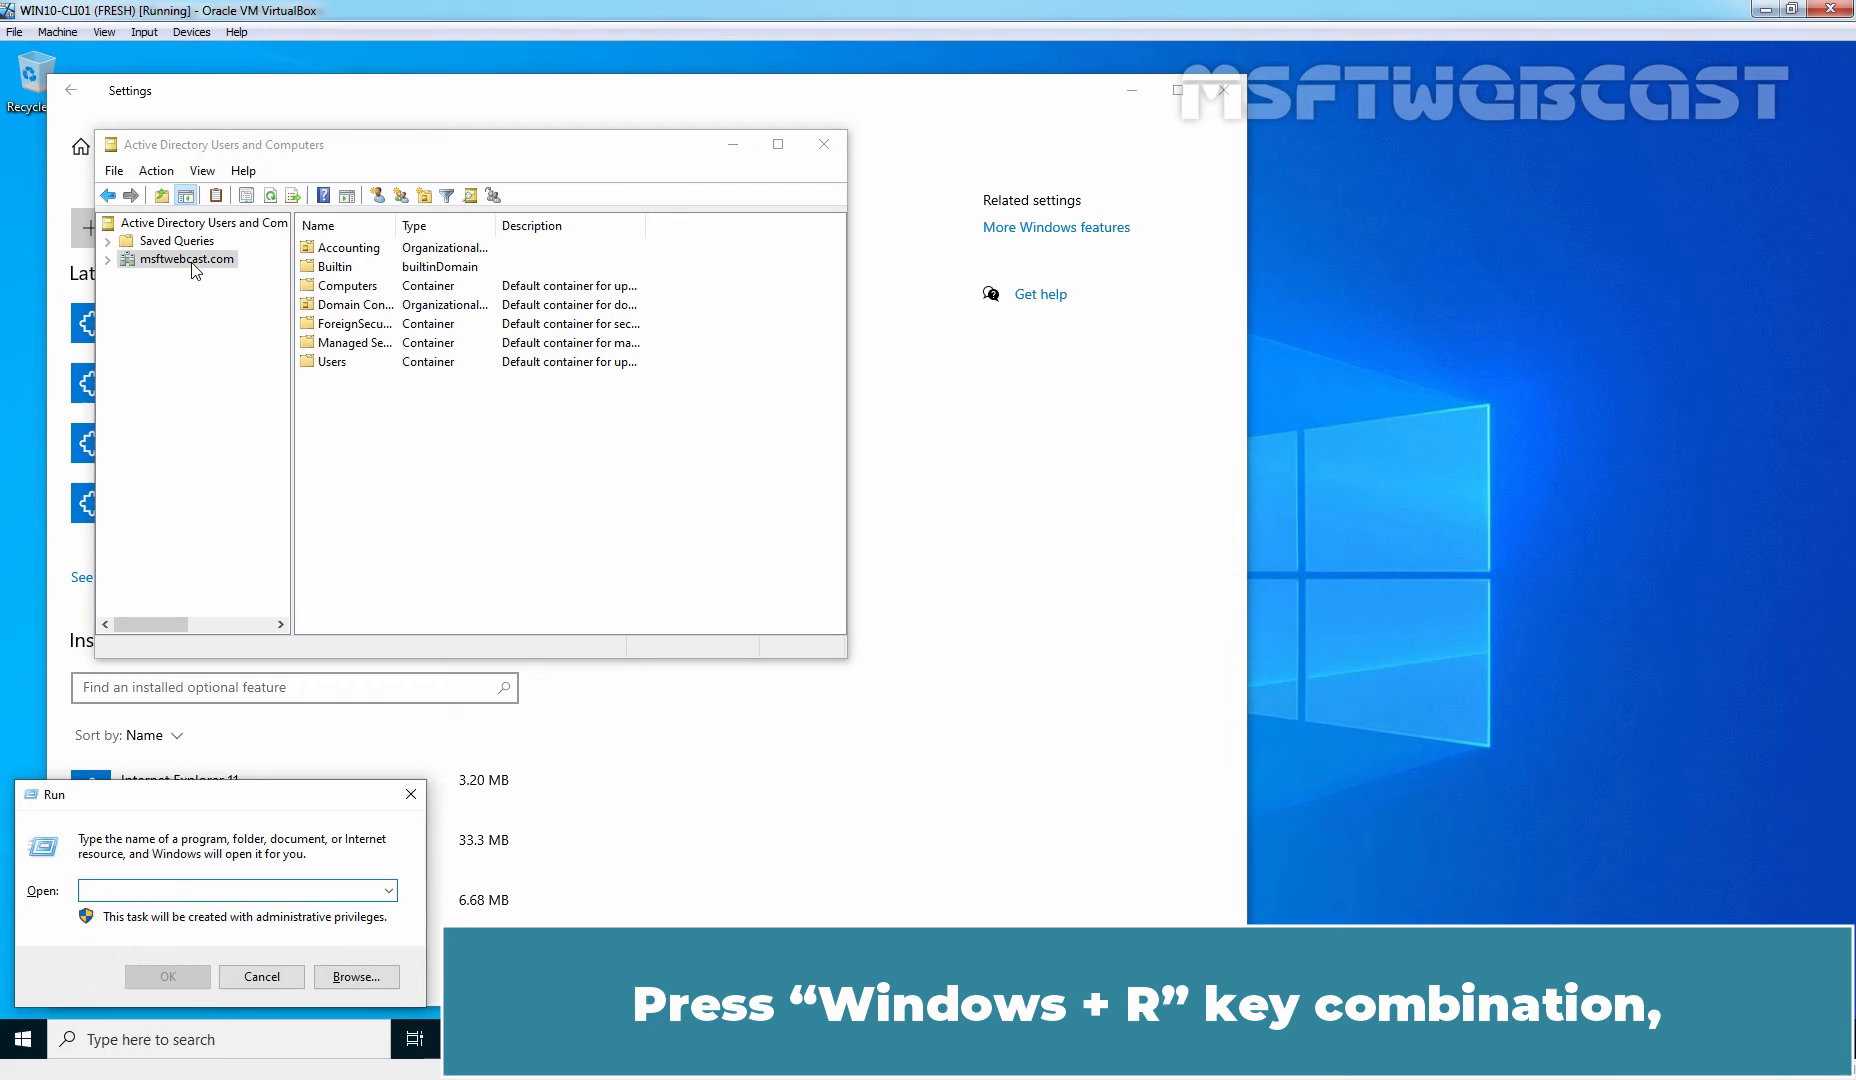
pyautogui.write('servermanager')
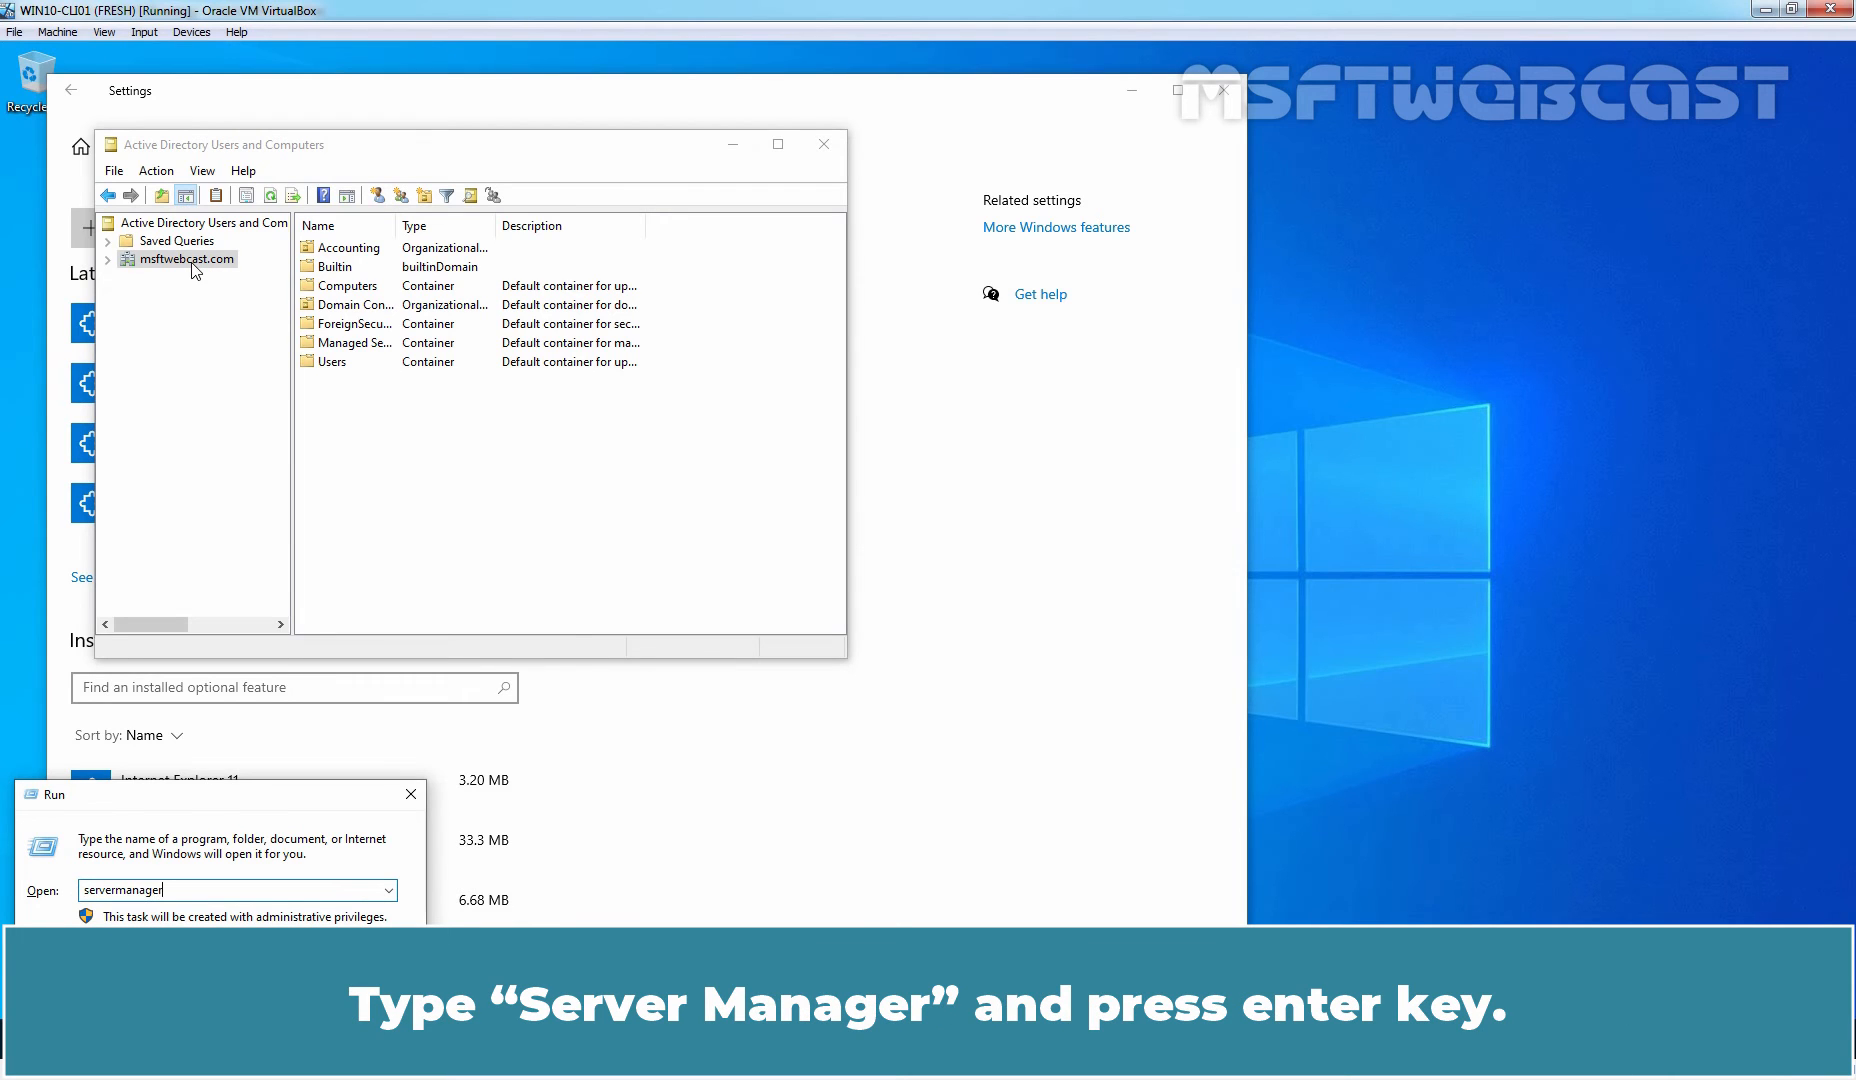
pyautogui.press('Return')
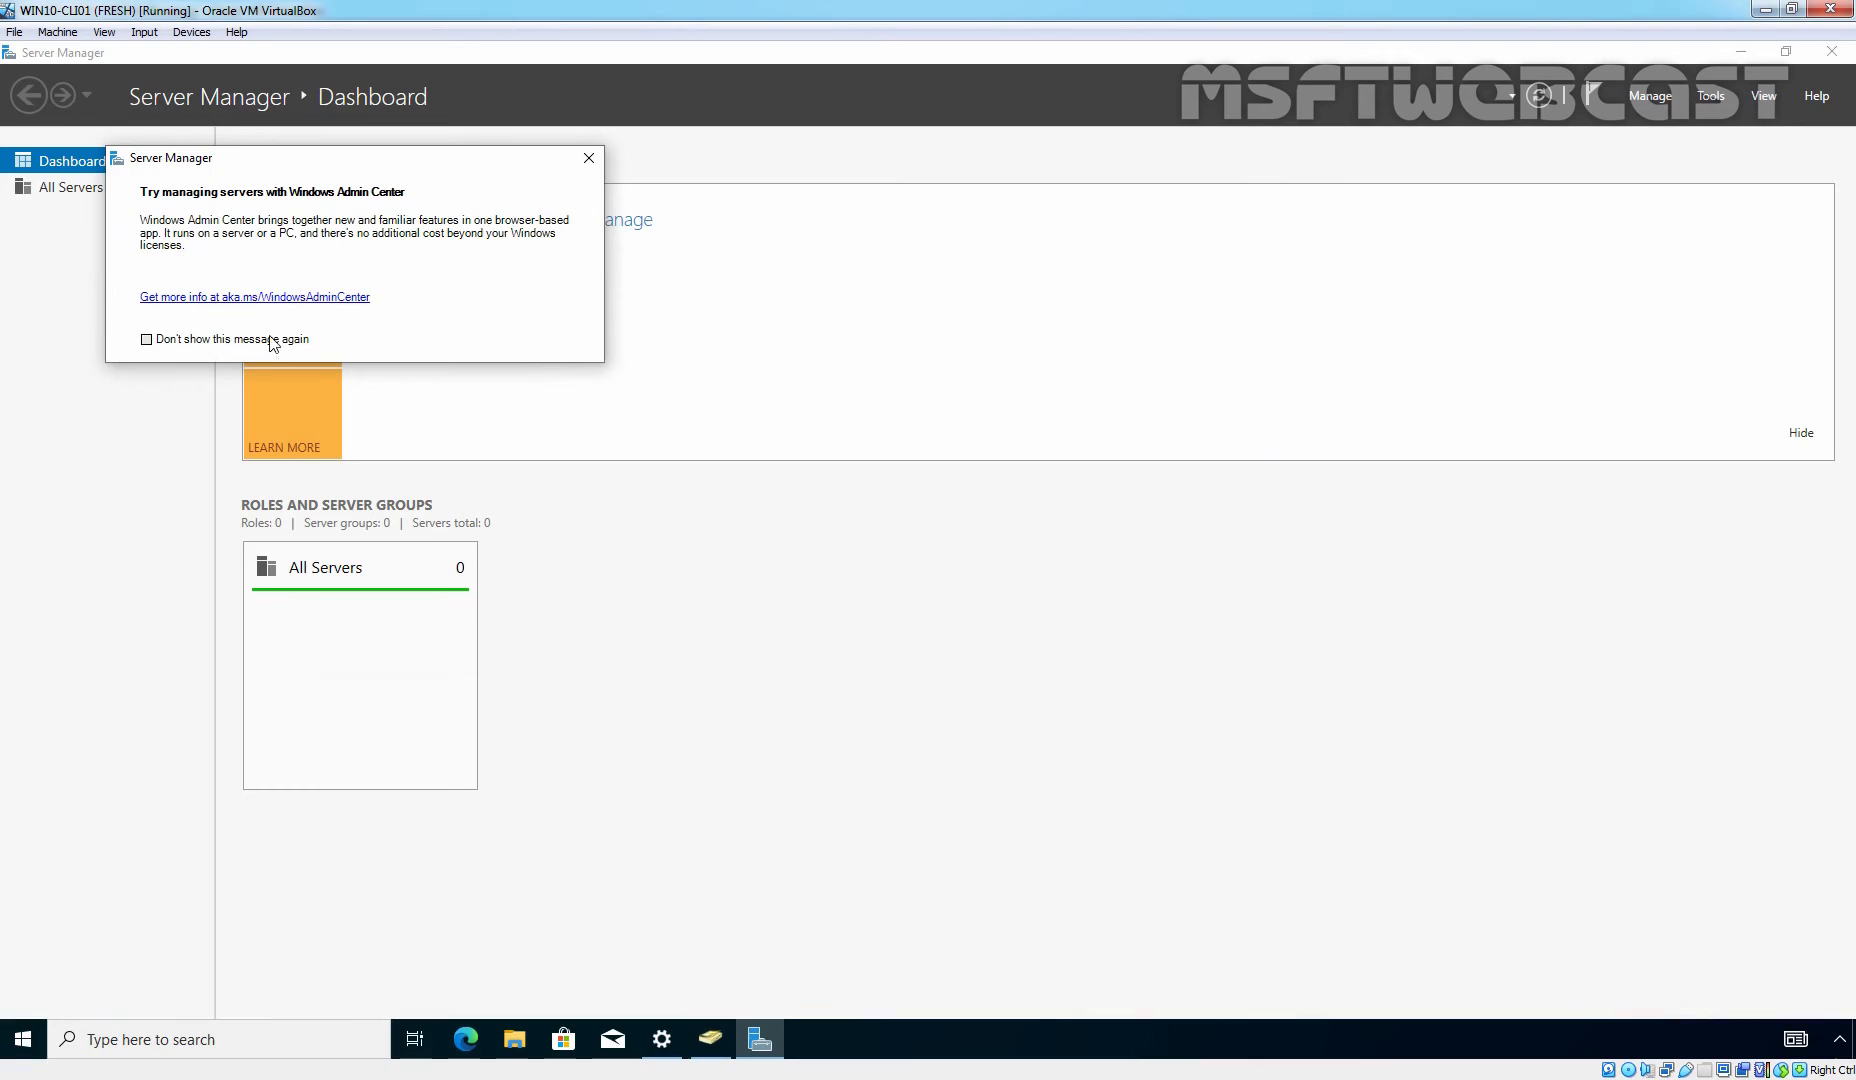
# Step: Close the Windows Admin Center notice and choose Add other servers to manage
pyautogui.click(588, 158)
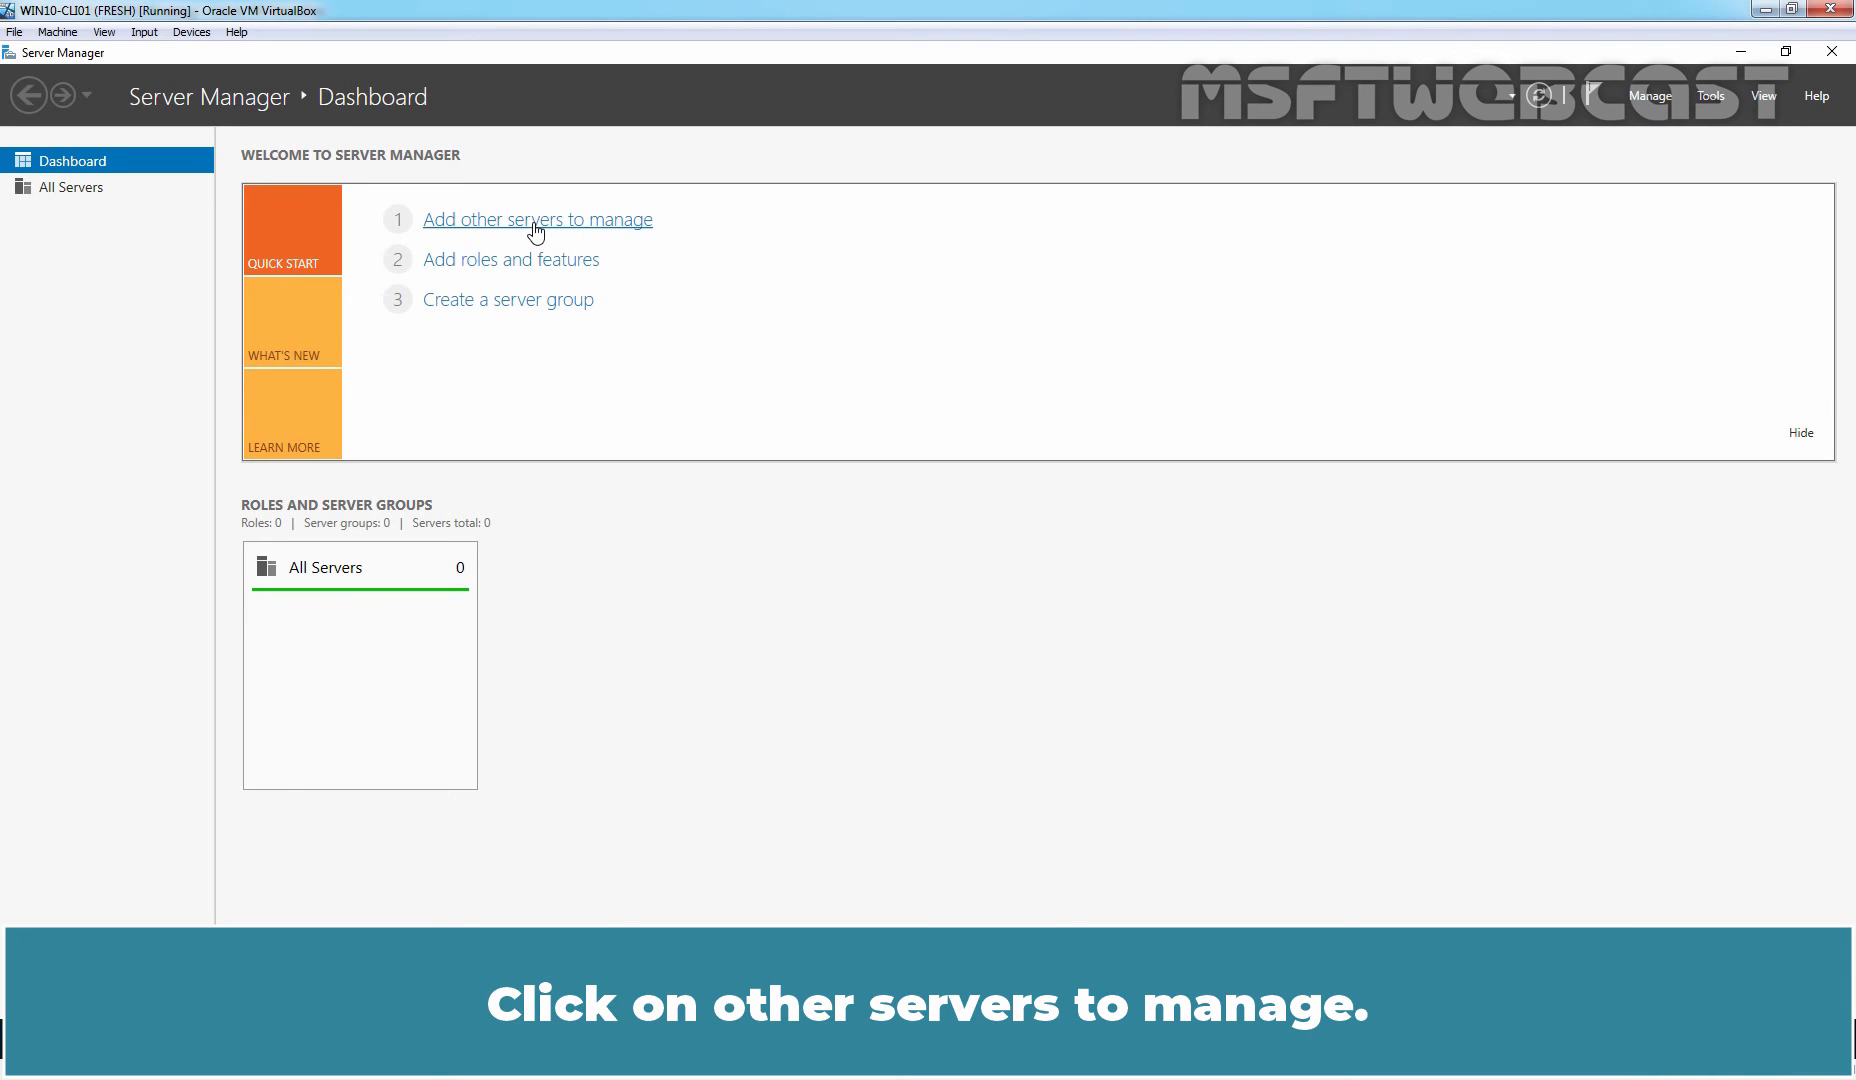
pyautogui.click(536, 219)
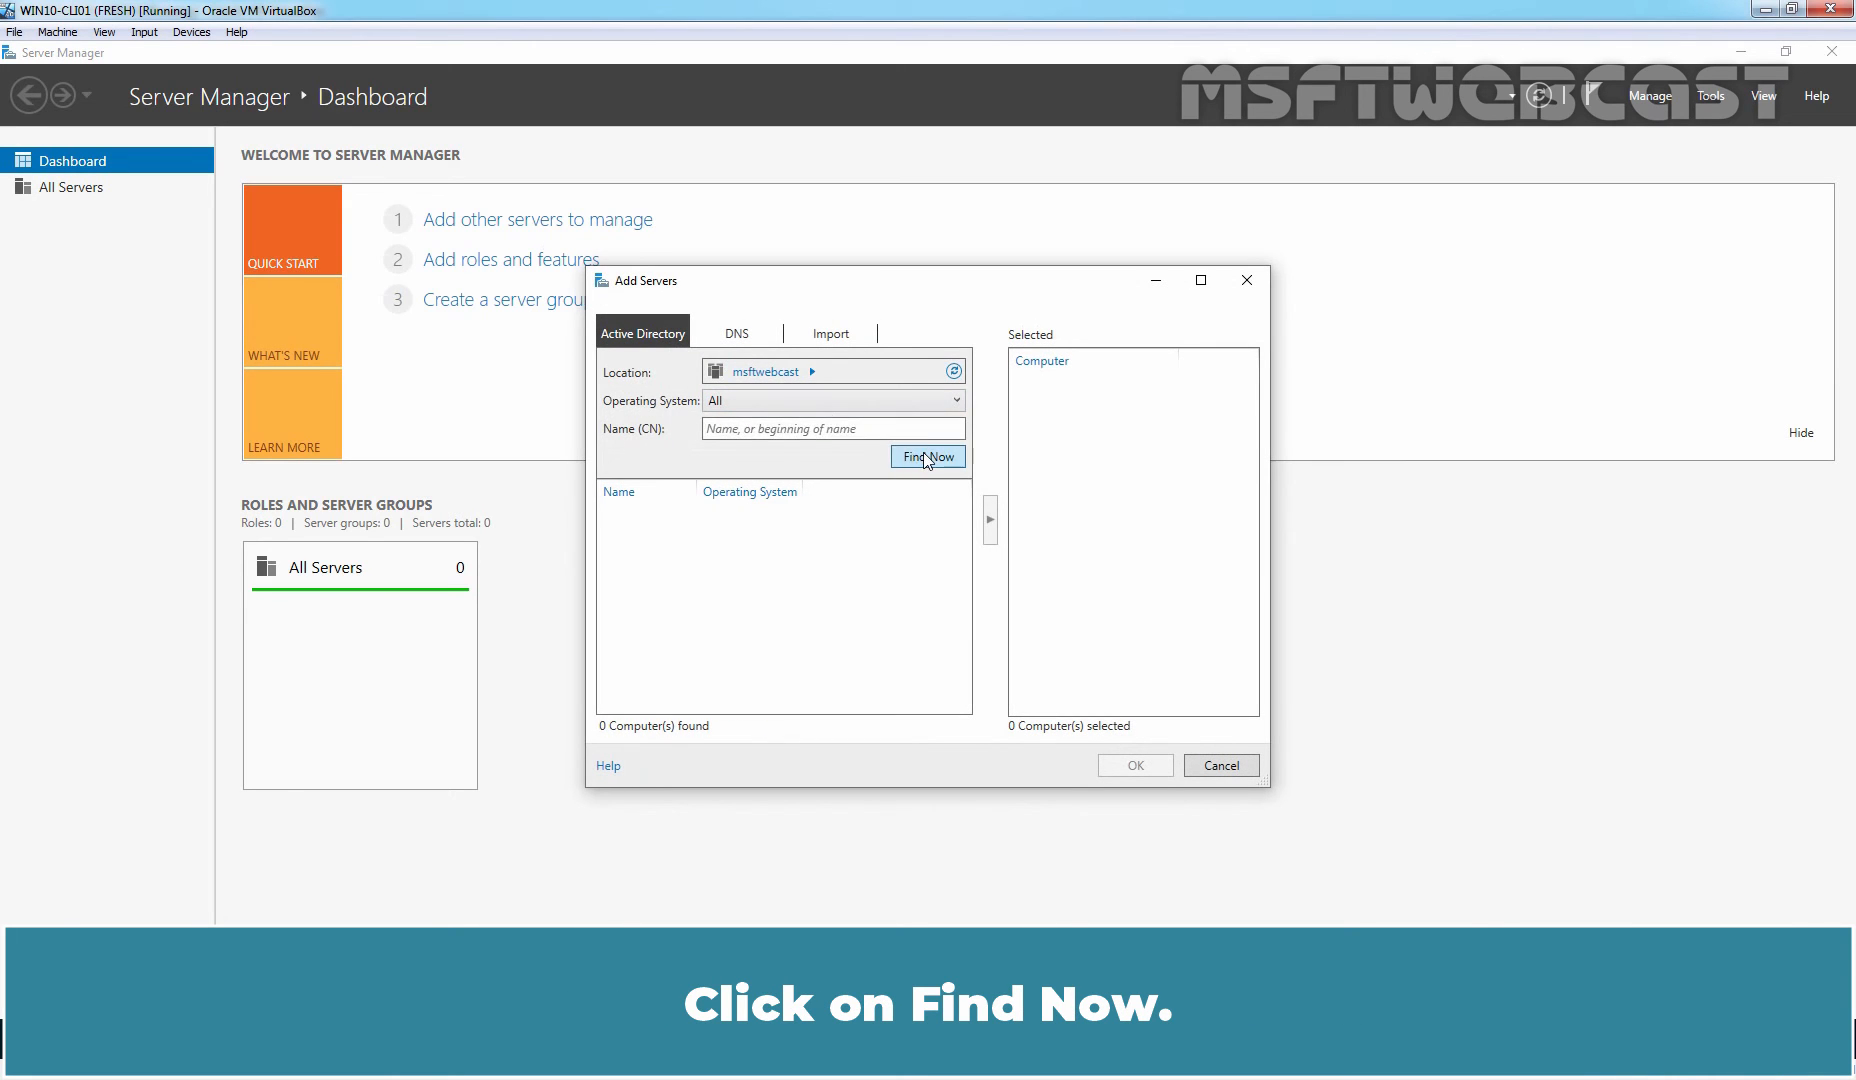
# Step: Find domain computers and add WS2022-DC01 to the selected servers
pyautogui.click(928, 456)
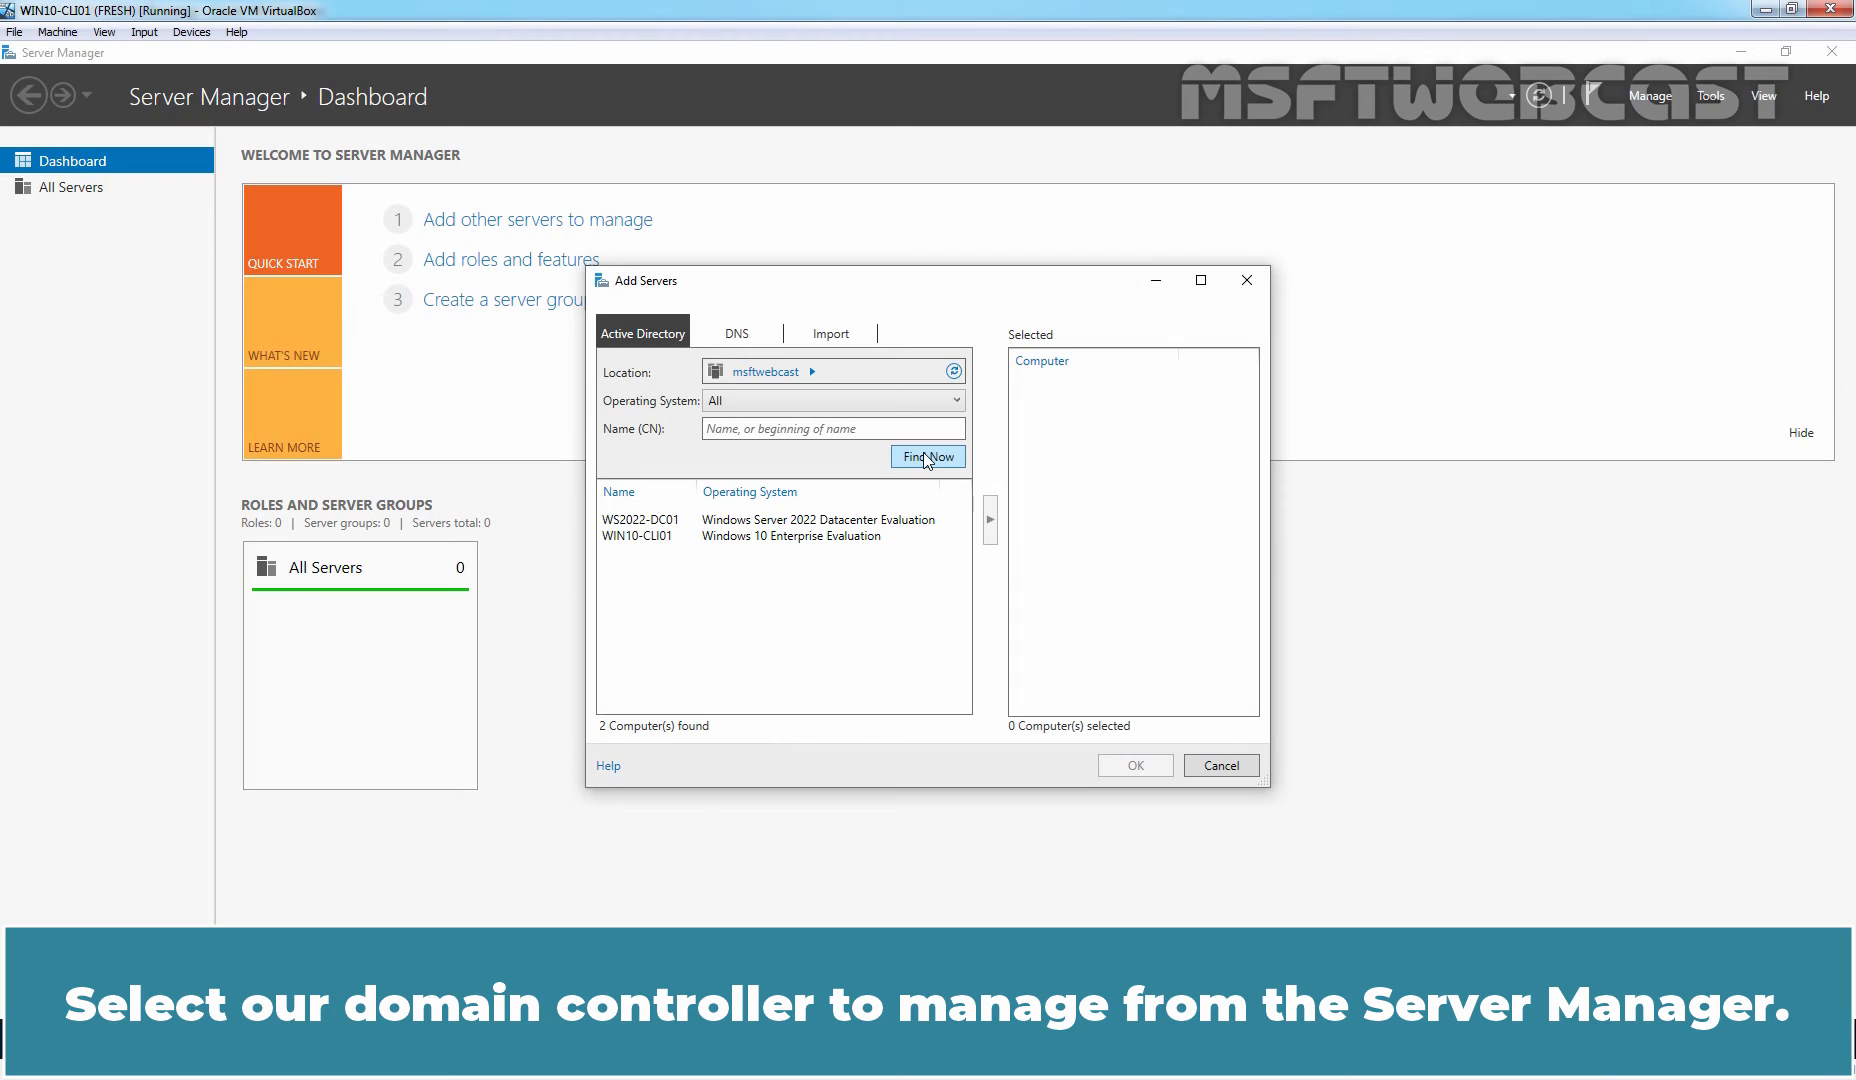
pyautogui.click(637, 519)
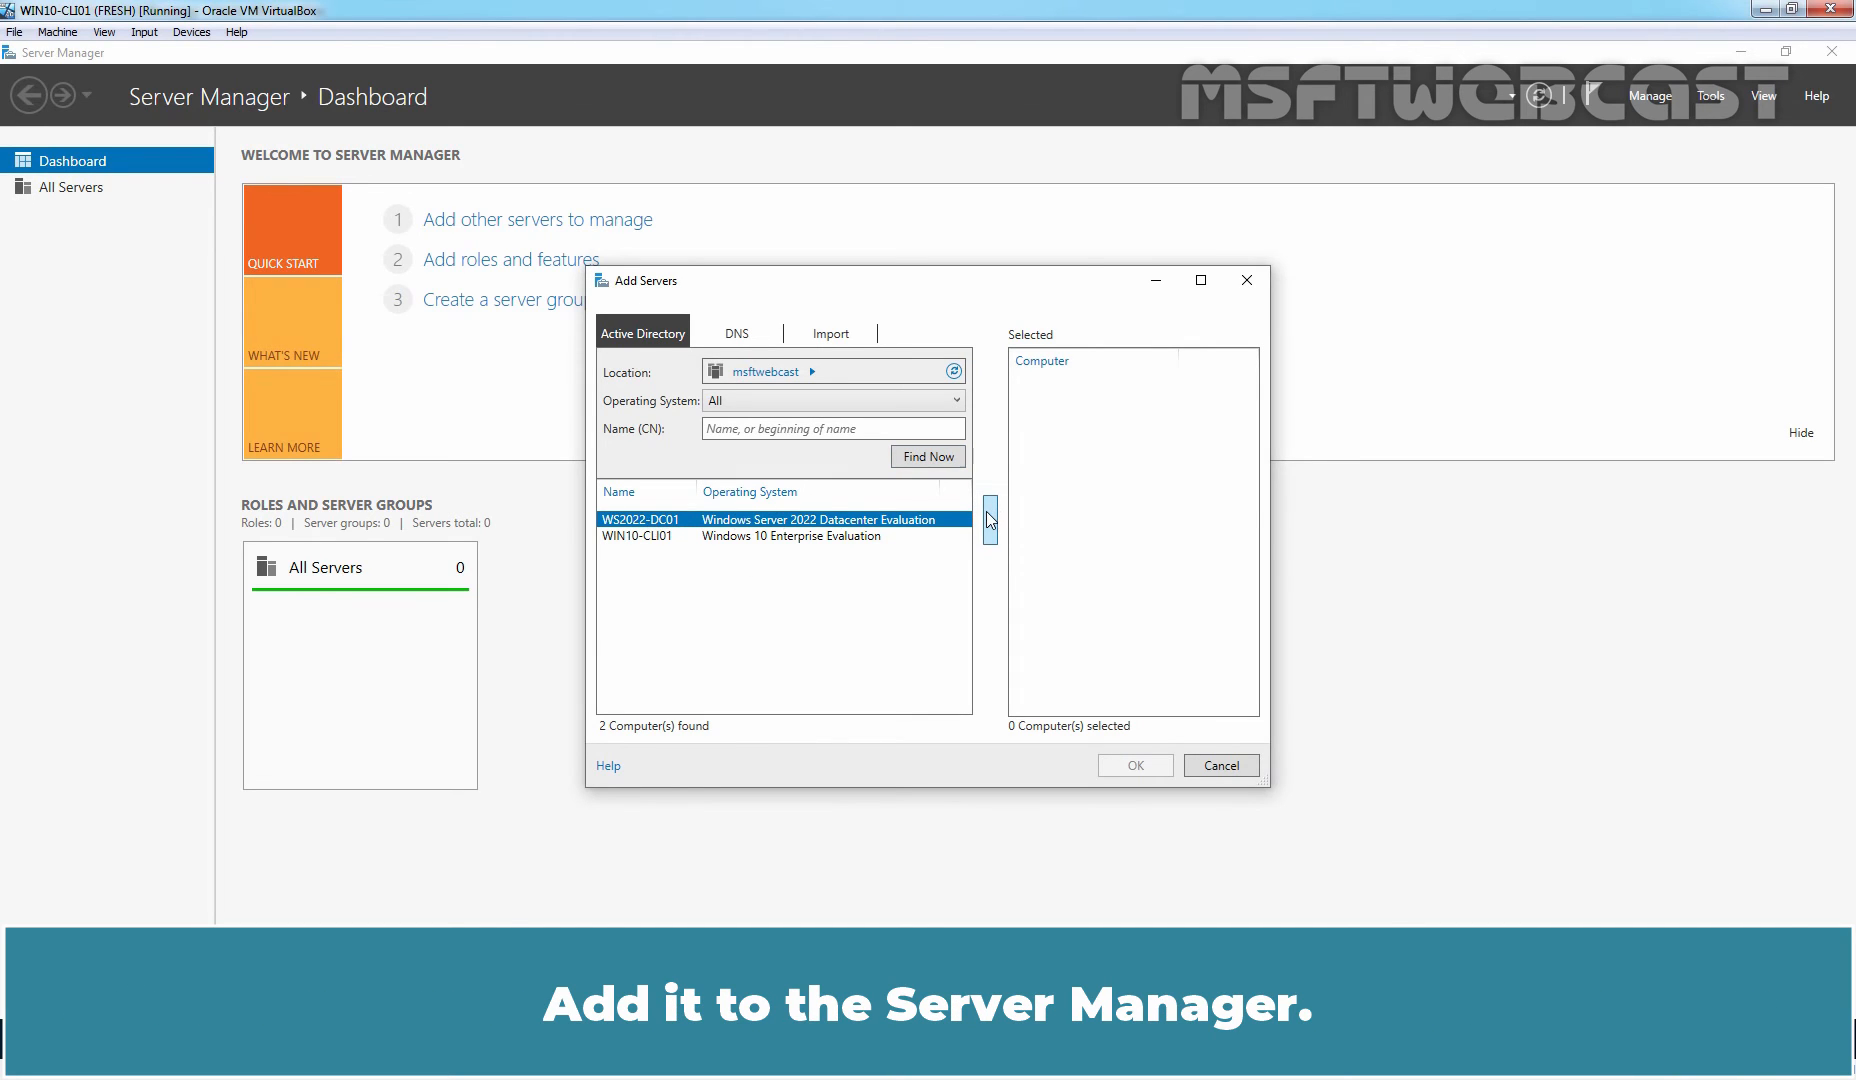
pyautogui.click(1132, 765)
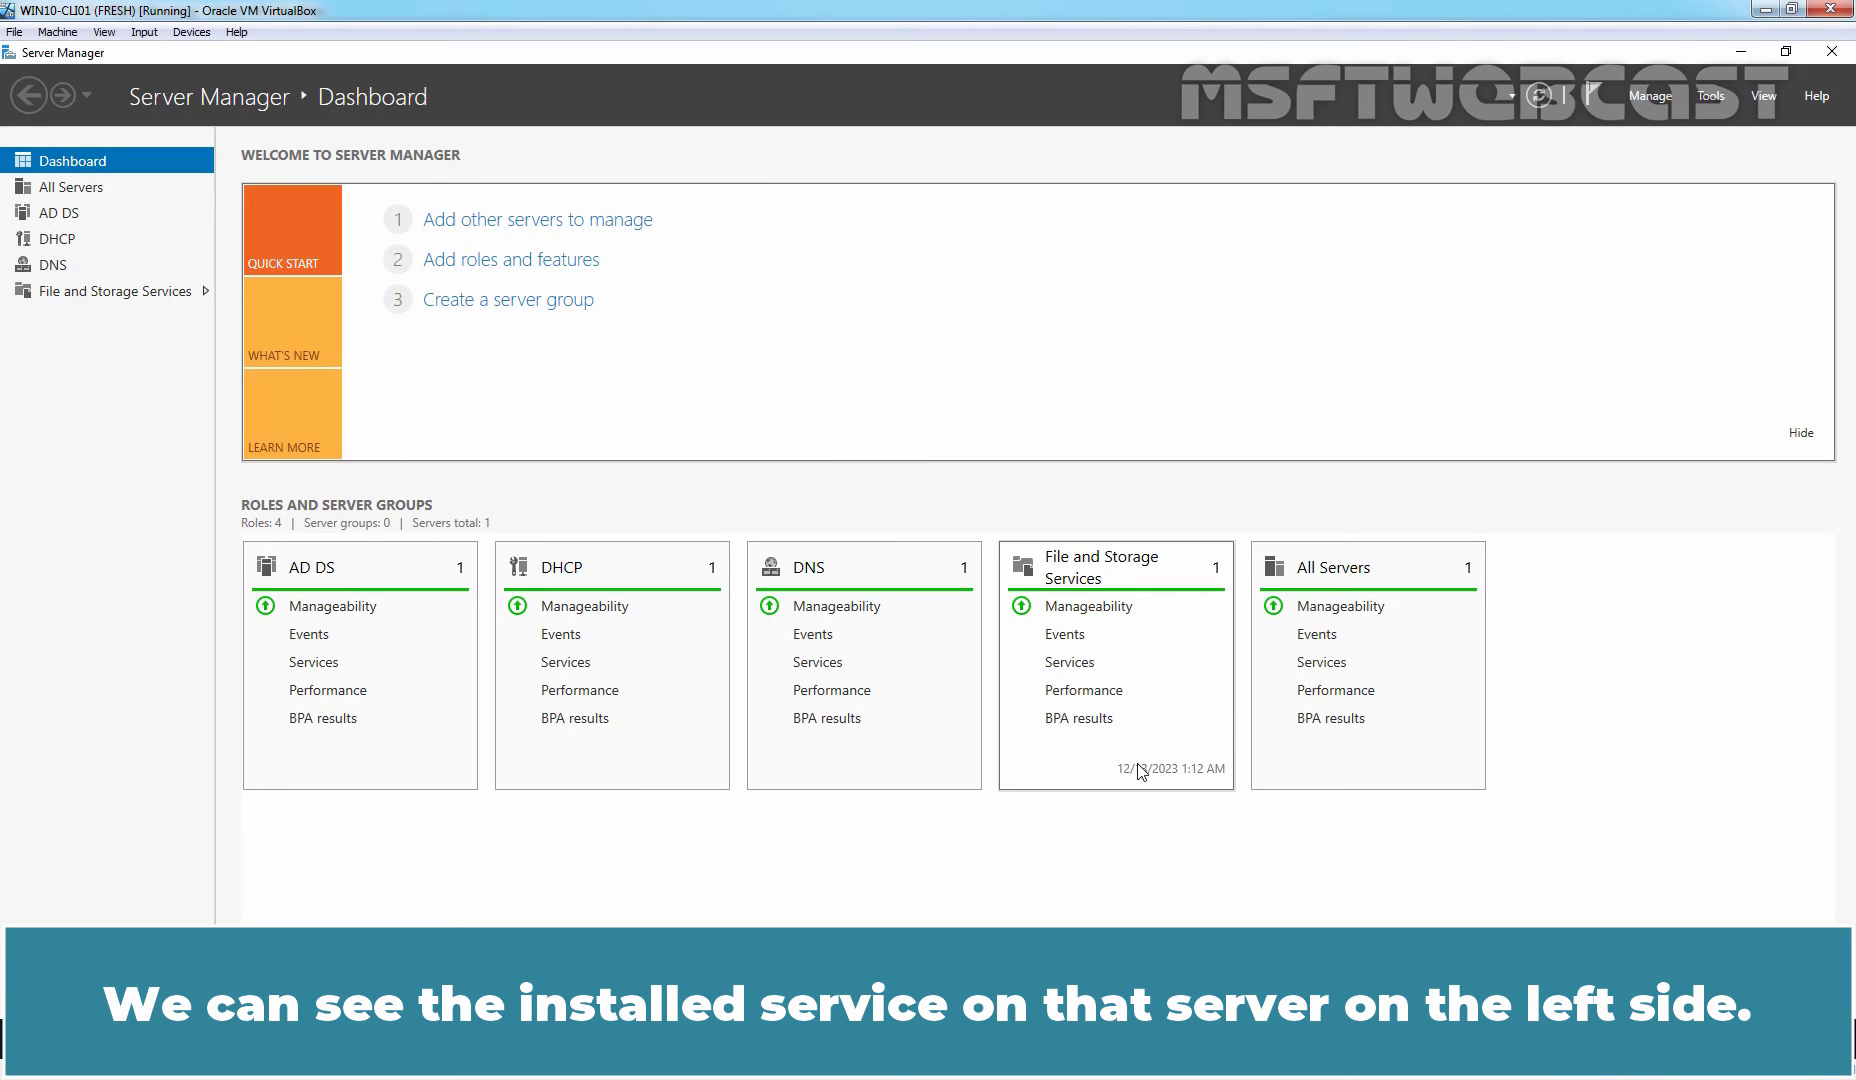
# Step: Show the All Servers page with WS2022-DC01 online
pyautogui.click(72, 186)
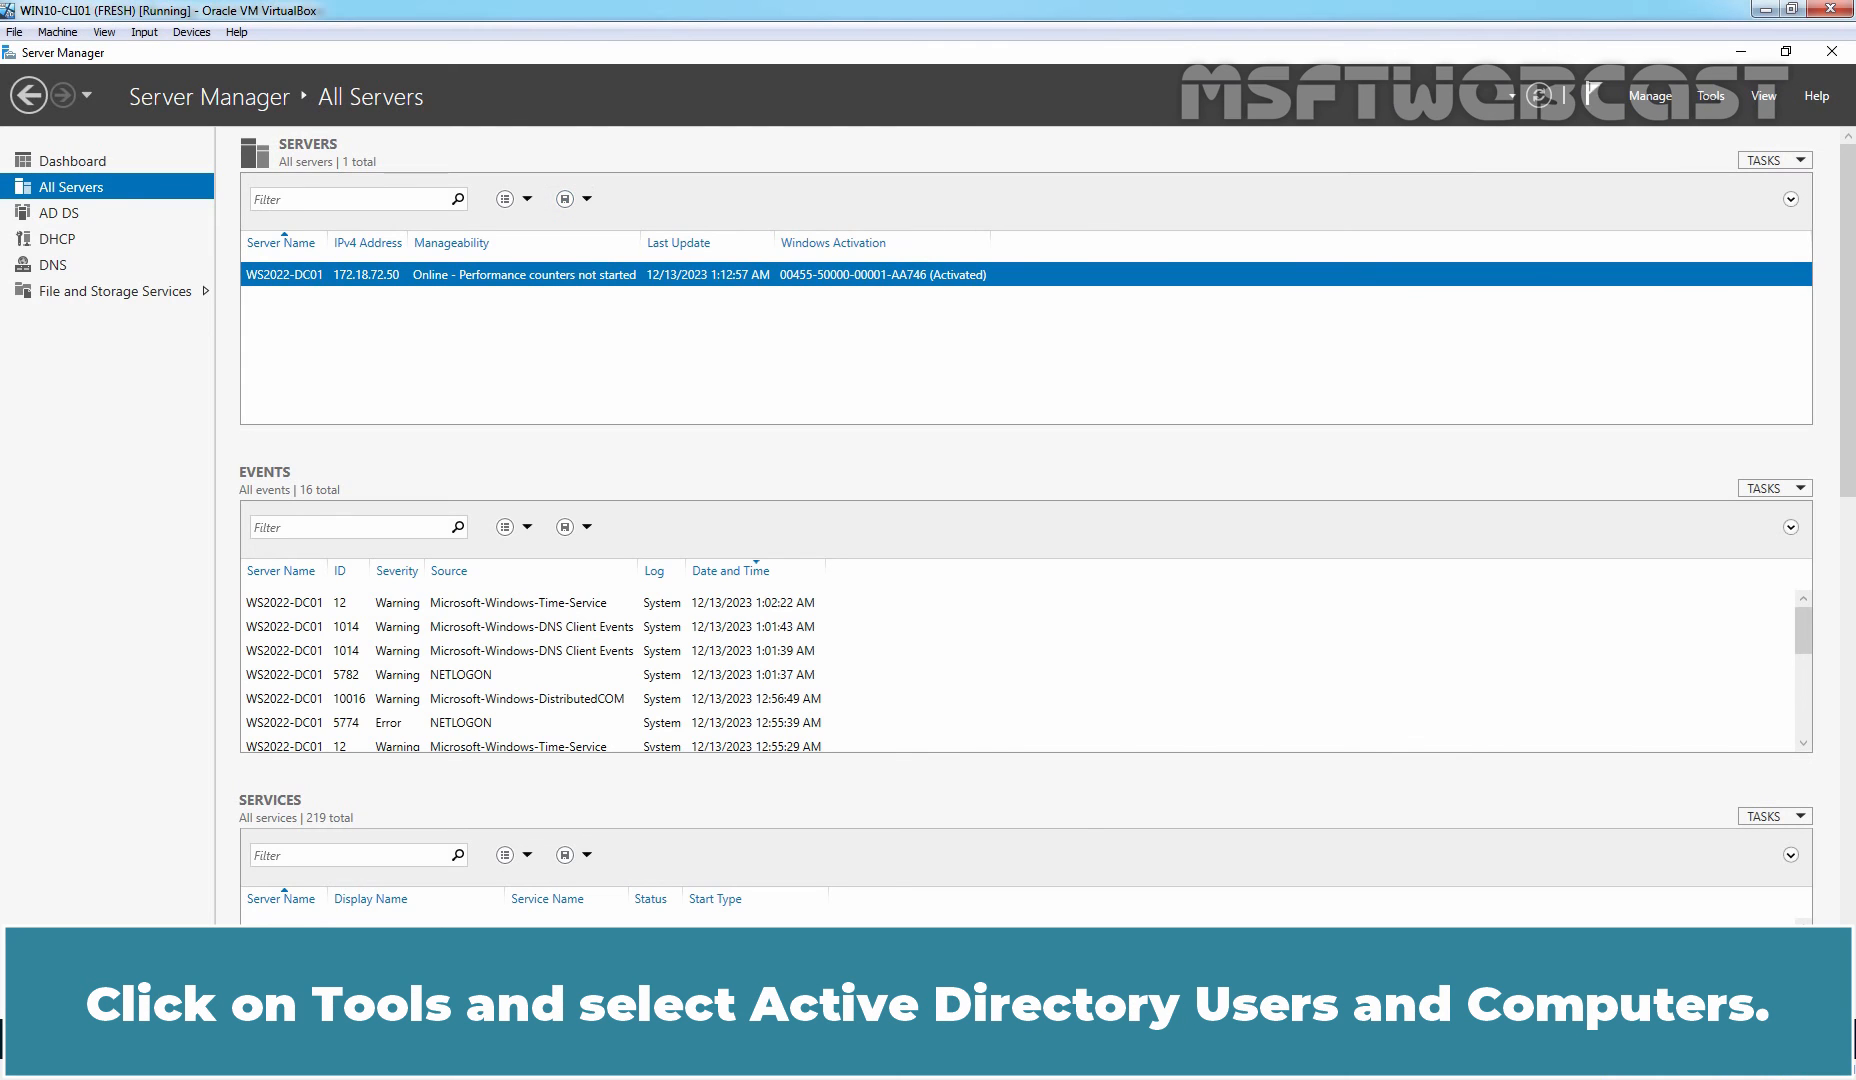
# Step: Launch Active Directory Users and Computers from Server Manager's Tools menu
pyautogui.click(1709, 96)
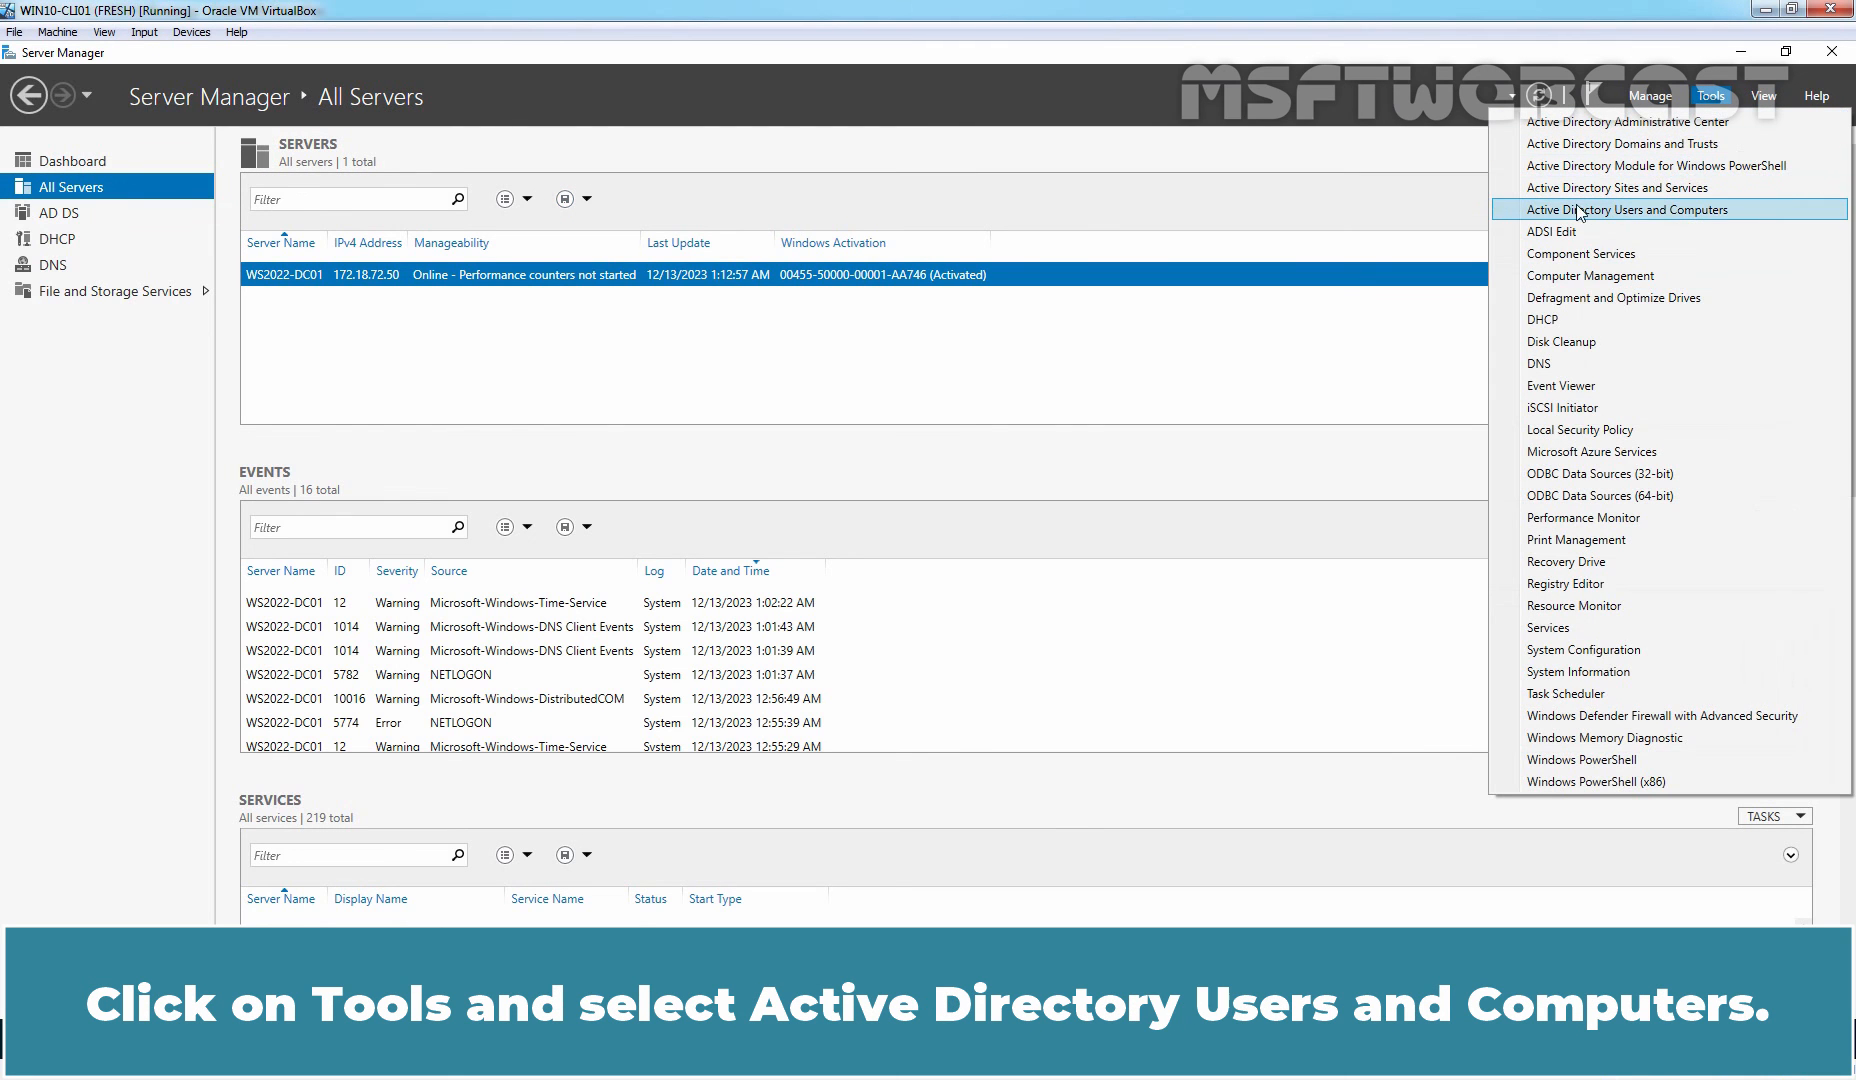
pyautogui.click(1628, 210)
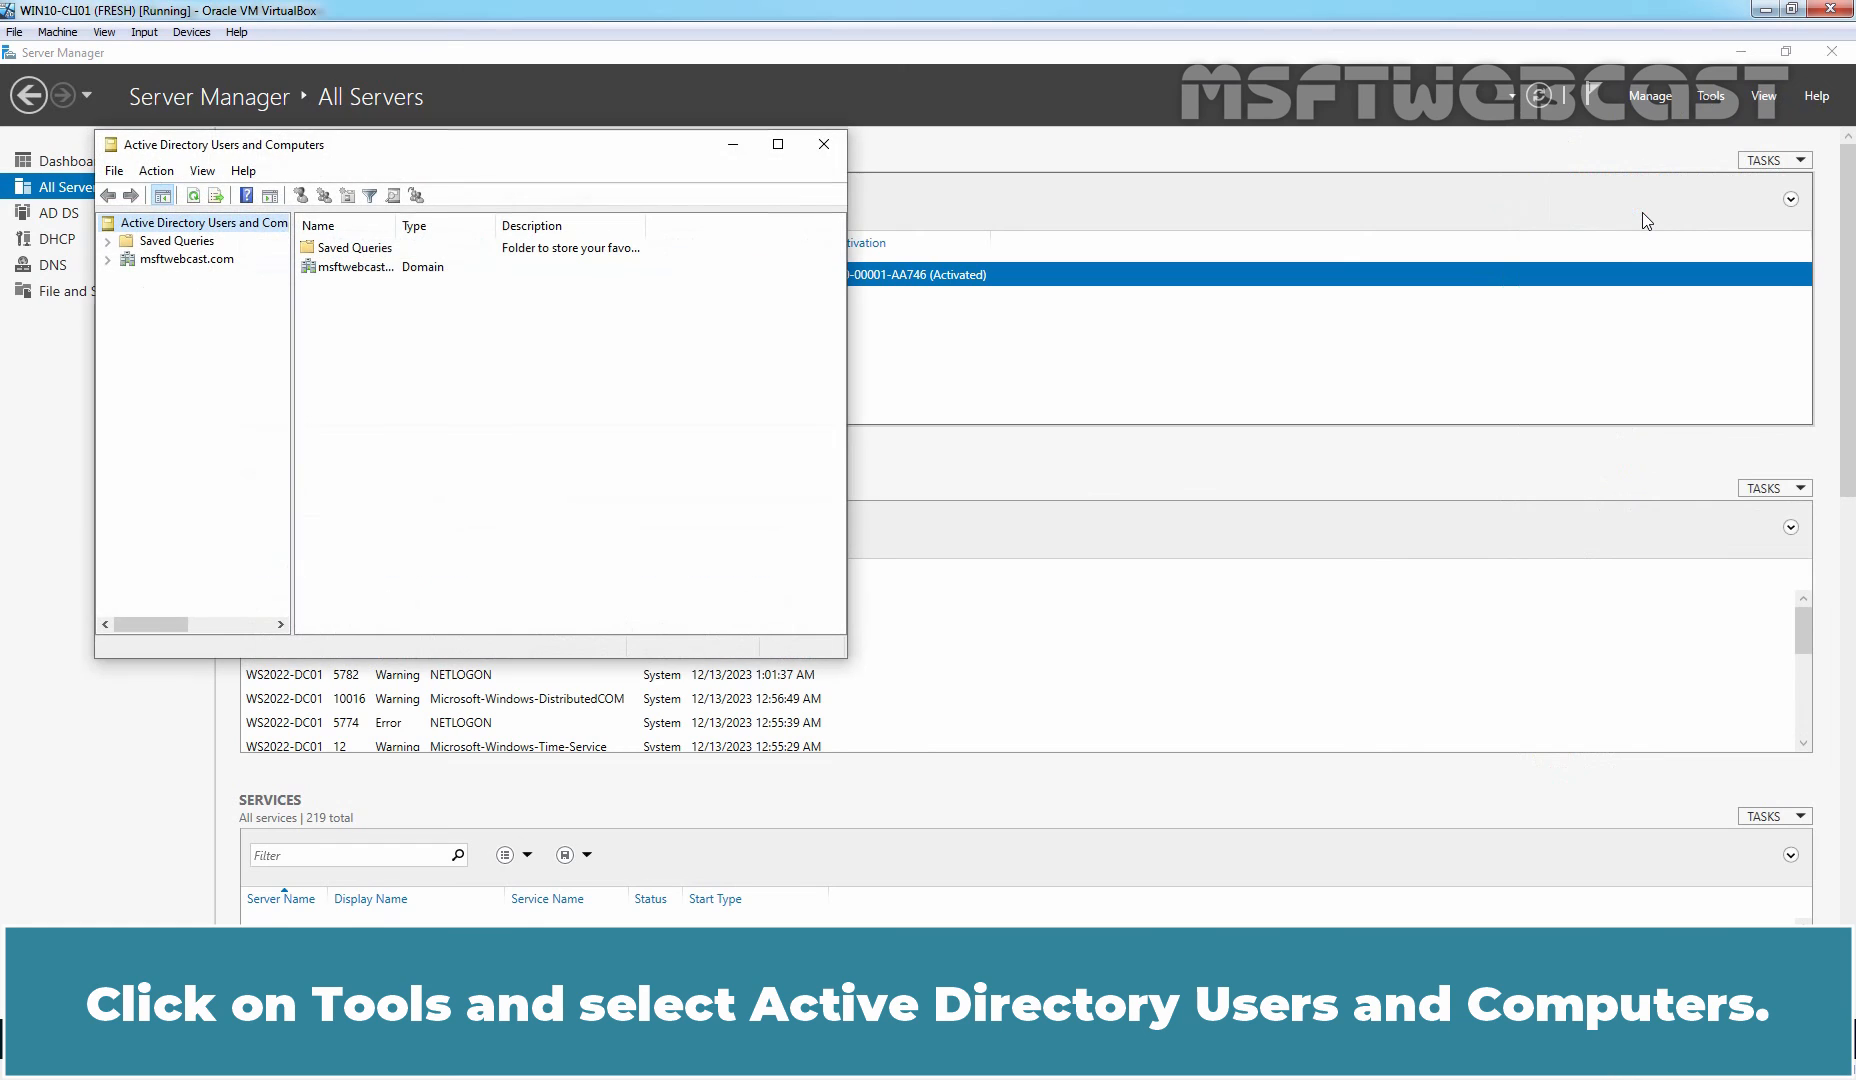